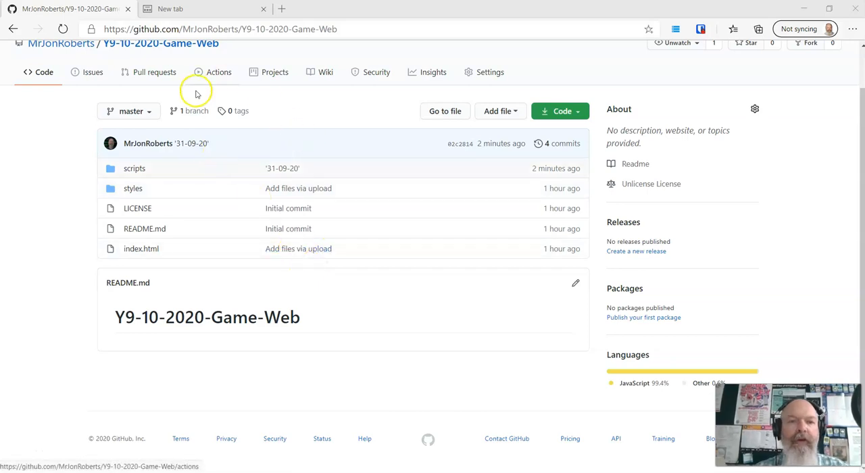
Open scripts/inv.js on GitHub and select the if block inside the addItem method
left_click(133, 168)
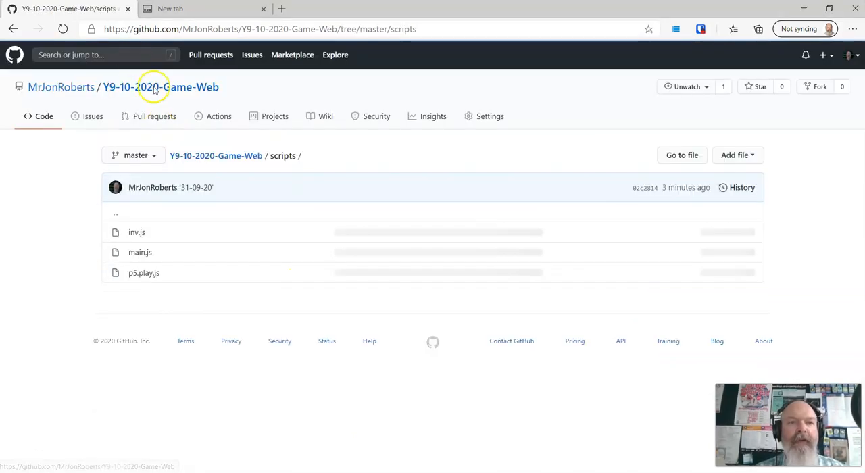
left_click(137, 233)
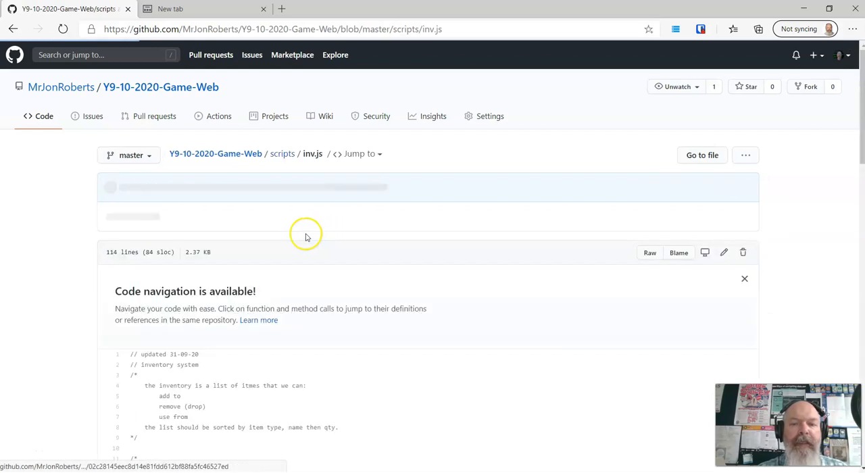
scroll("down", 3)
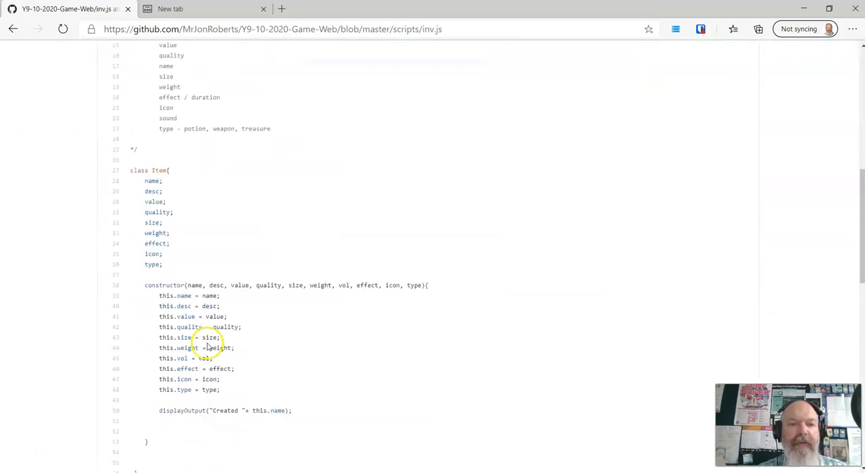
scroll("down", 3)
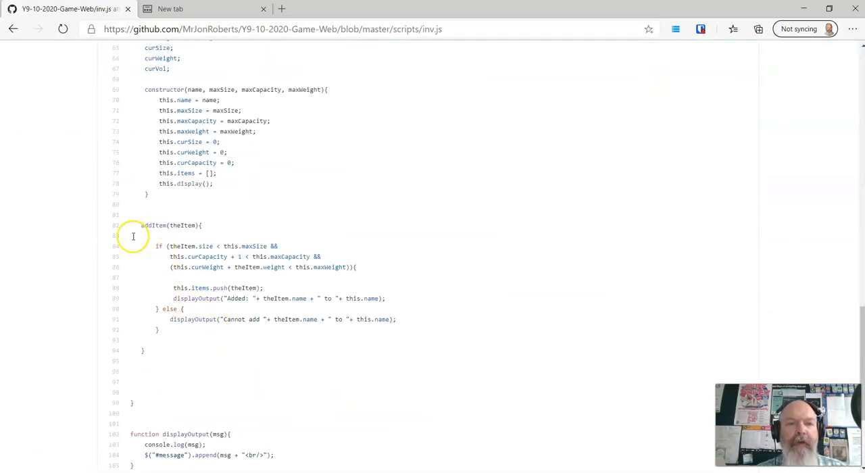
left_click_drag(133, 235, 202, 339)
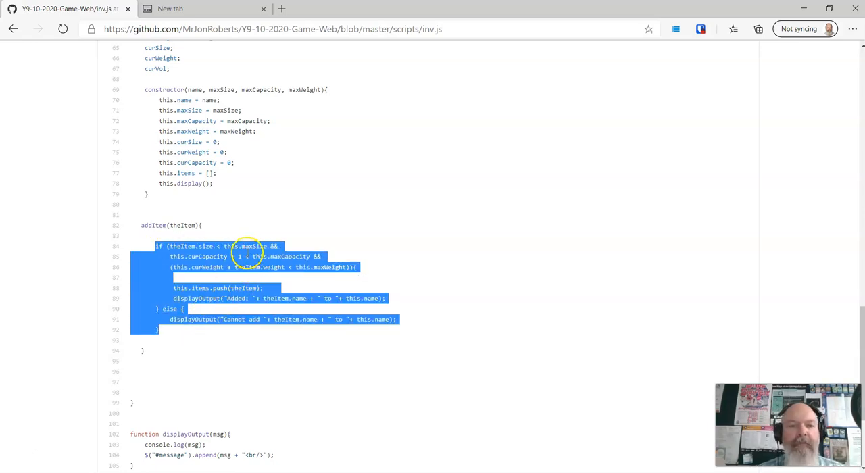
scroll("down", 3)
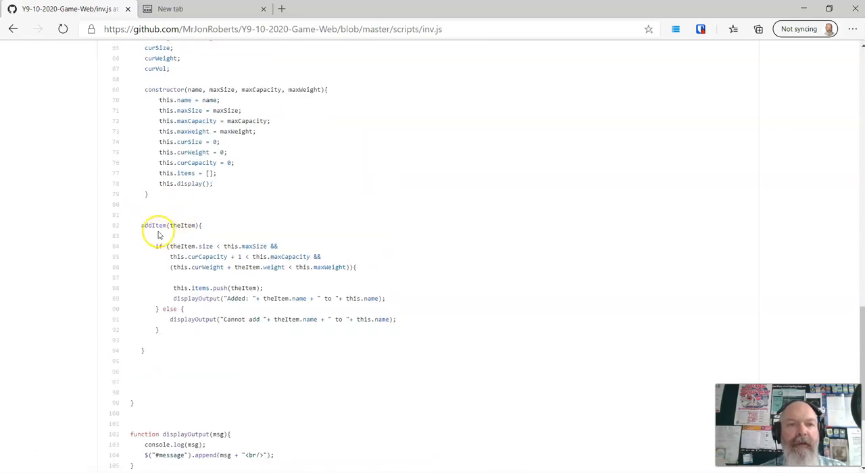
scroll("down", 3)
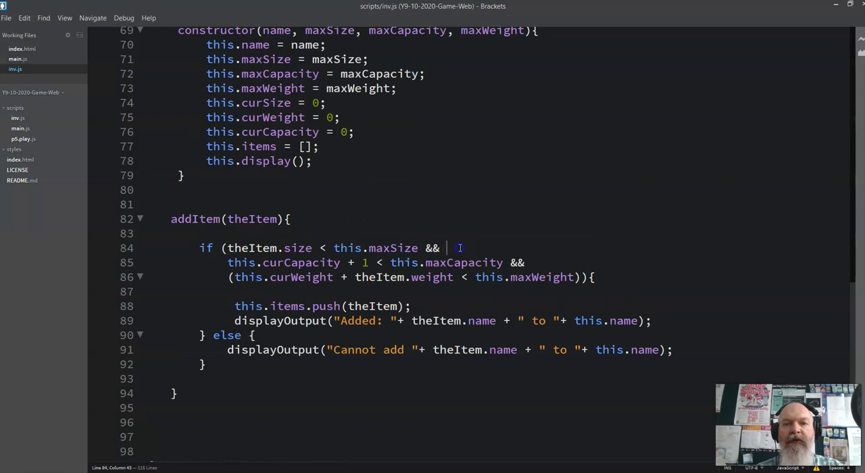
Add parentheses around each condition of the addItem if statement on lines 84–86
type("//")
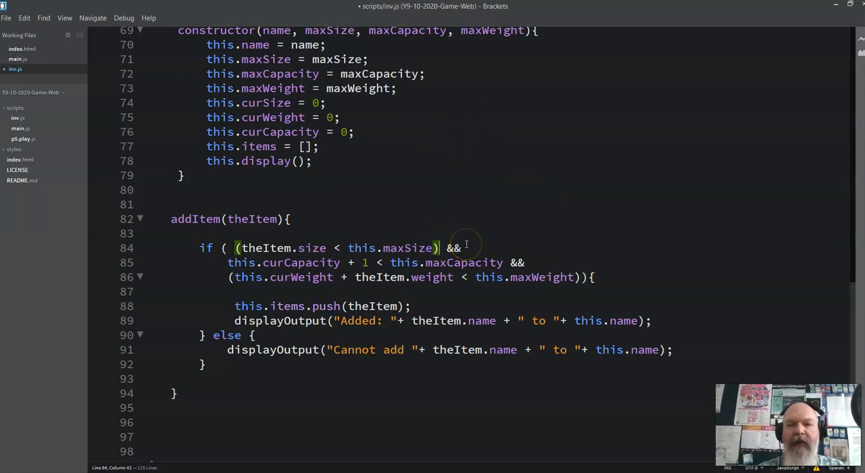
left_click_drag(235, 247, 438, 248)
type("(")
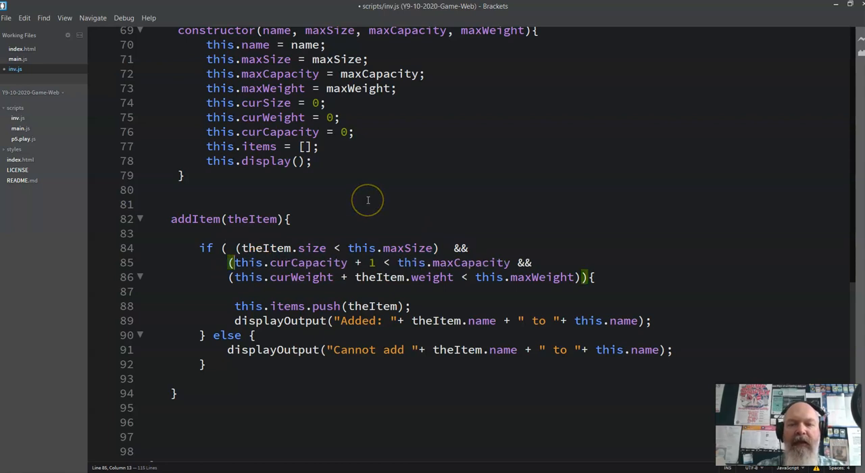
left_click(514, 247)
type(")")
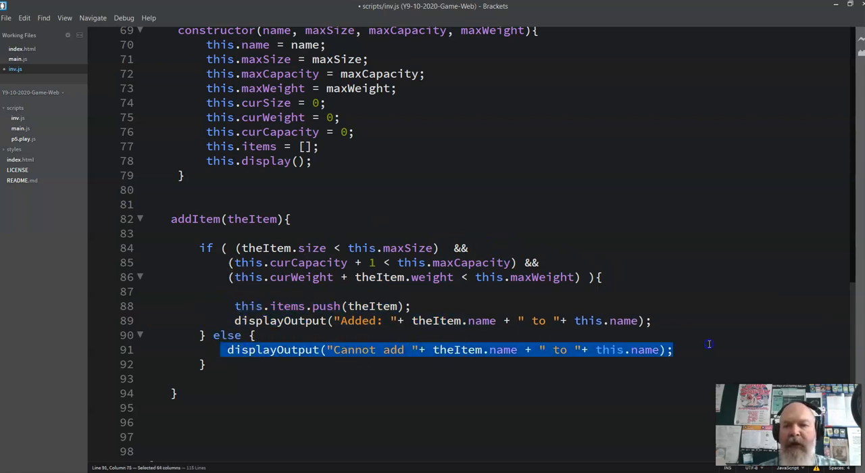
Comment the first condition as checking the item's size against maxSize
left_click(540, 232)
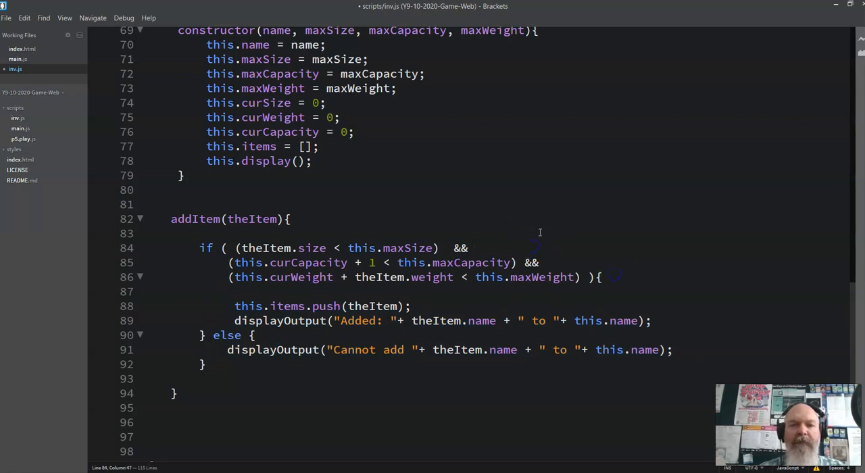
type("// checks if the i")
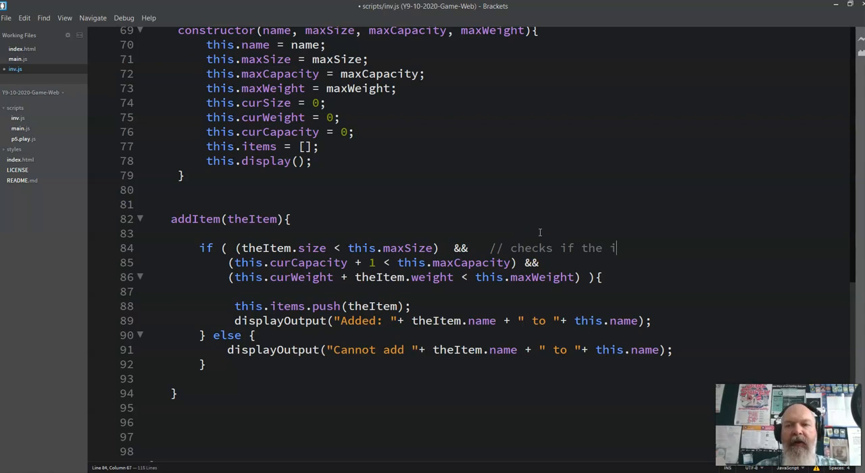
type("tem")
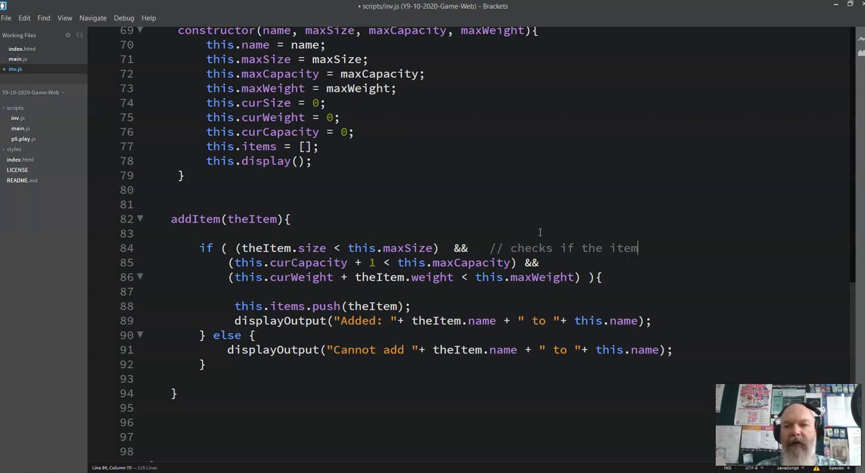
type("size")
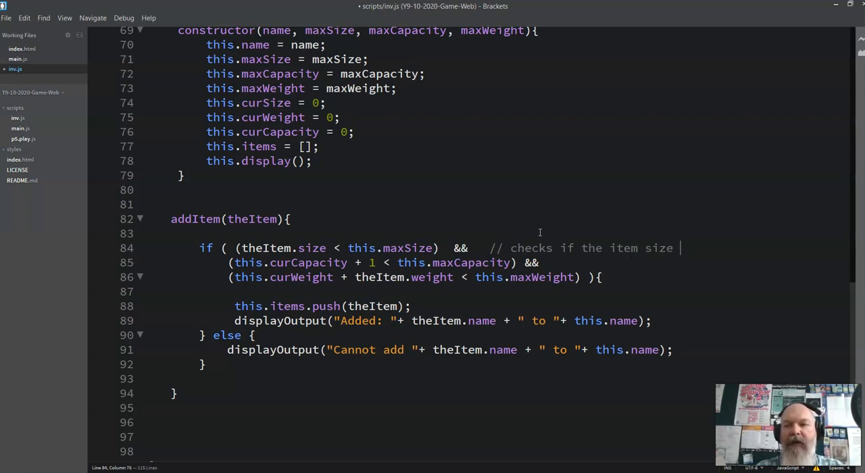
type("lt")
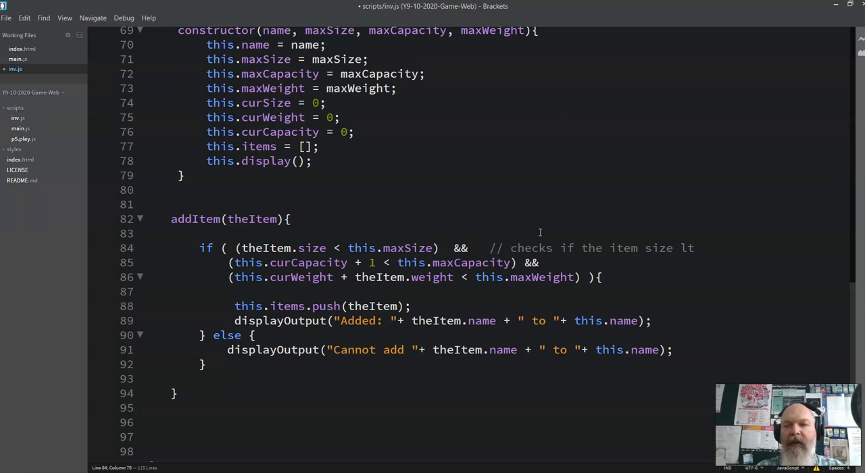
type("maxsize")
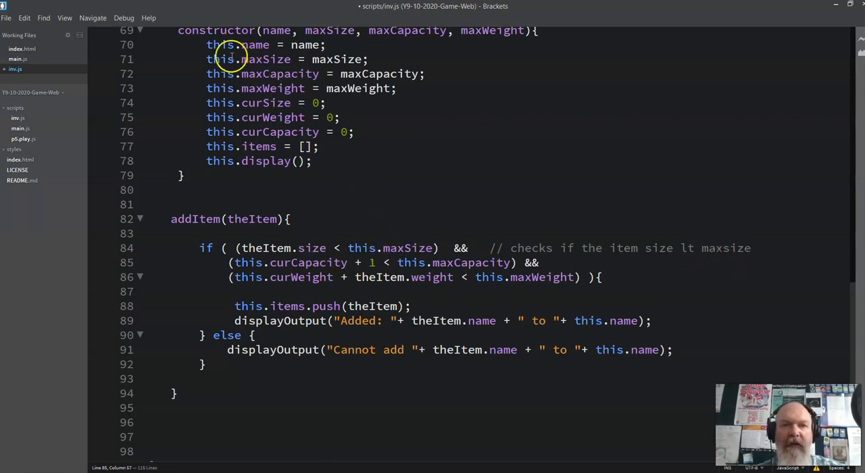
mouse_move(281, 277)
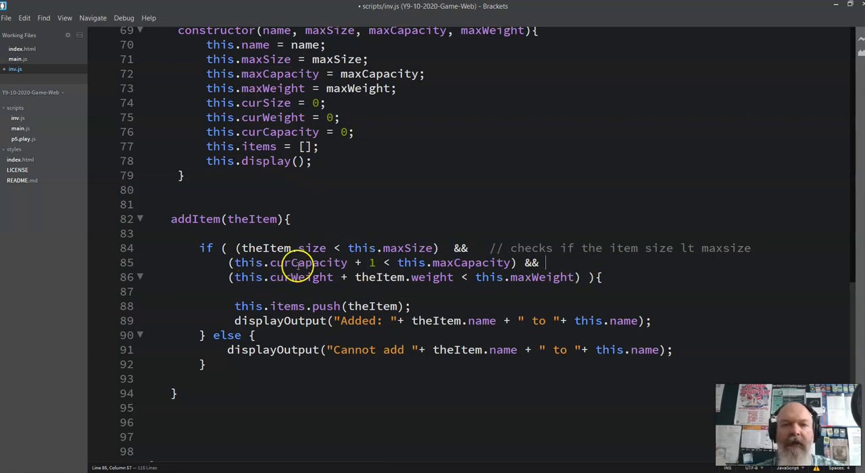
mouse_move(476, 247)
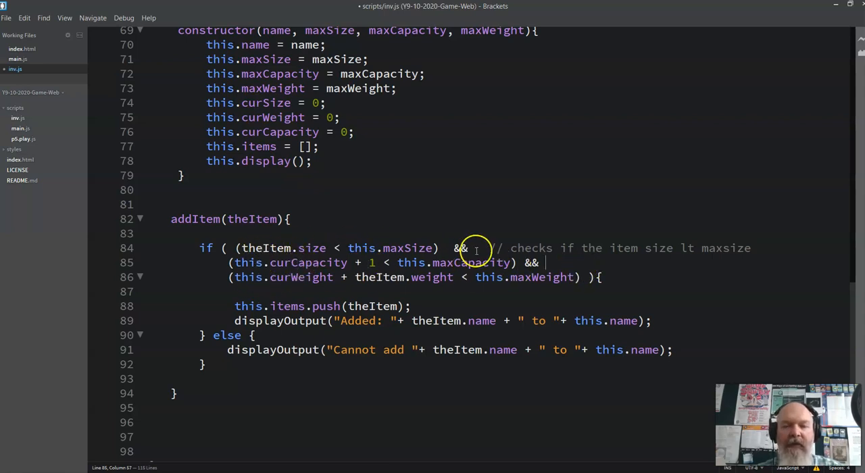
mouse_move(489, 240)
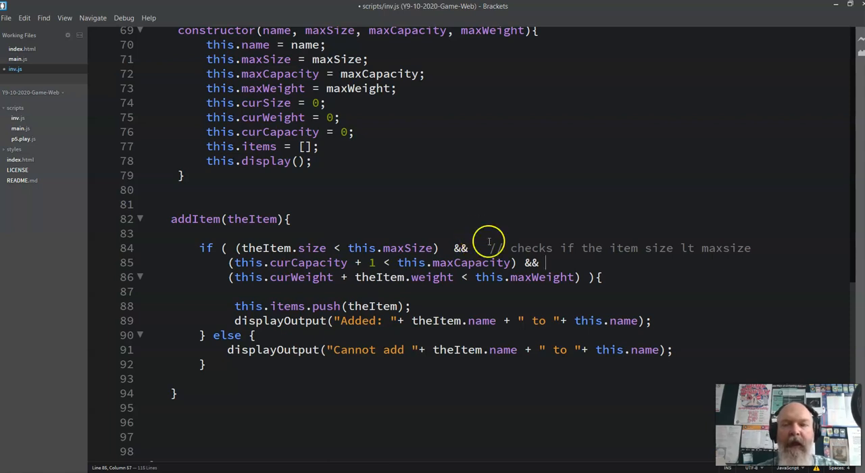
mouse_move(340, 257)
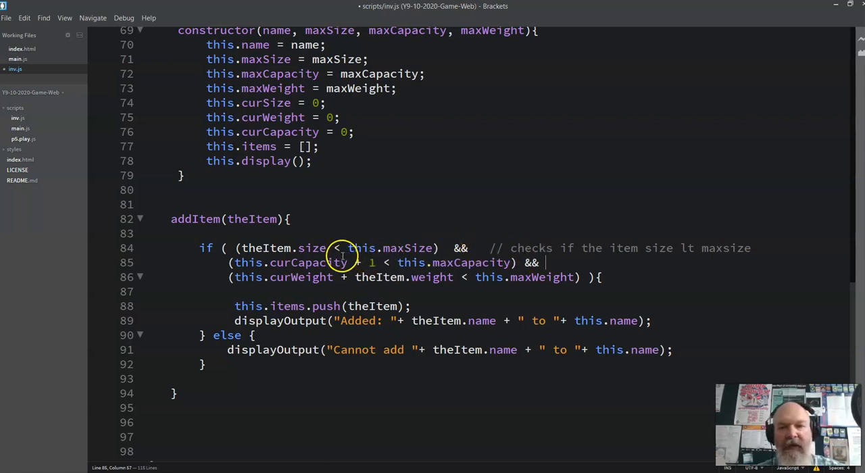
mouse_move(303, 277)
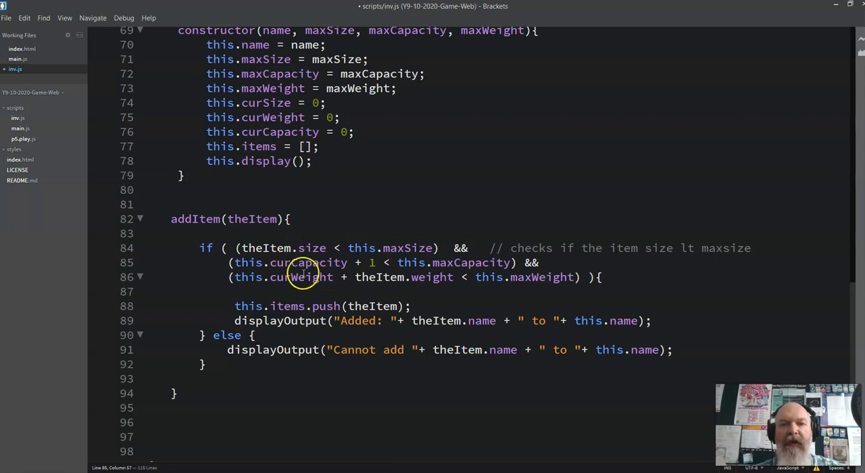
Comment the second condition as checking container capacity against maxCapacity
double_click(298, 262)
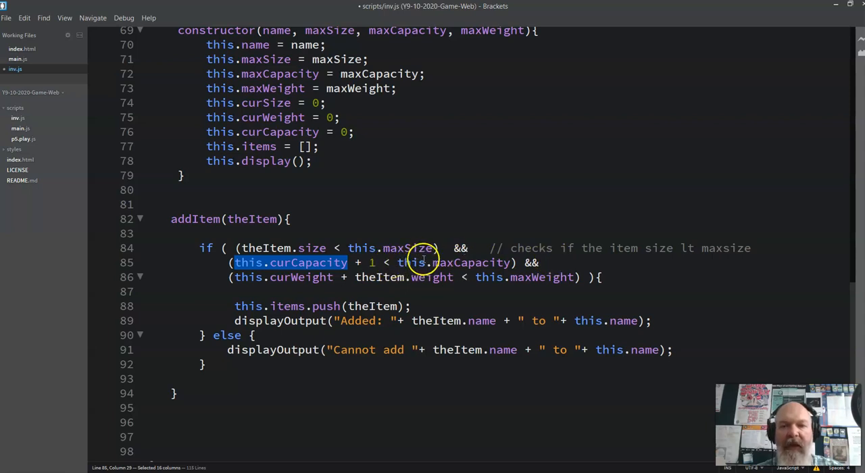
mouse_move(311, 89)
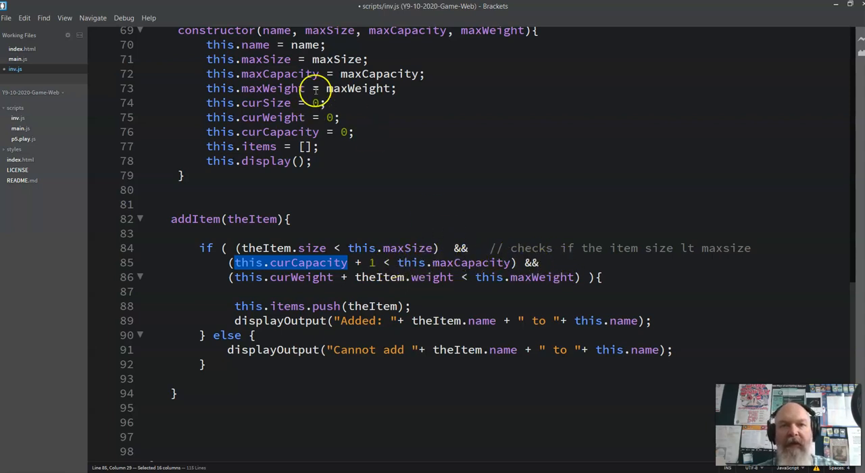
left_click(544, 262)
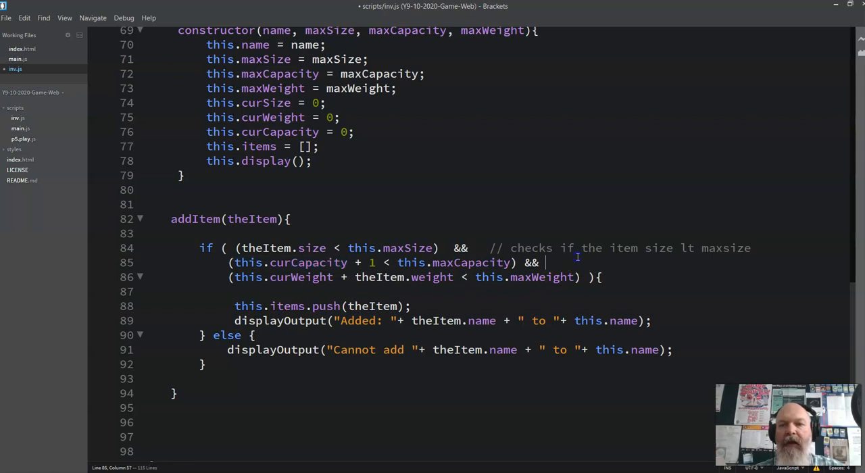
type("// cap")
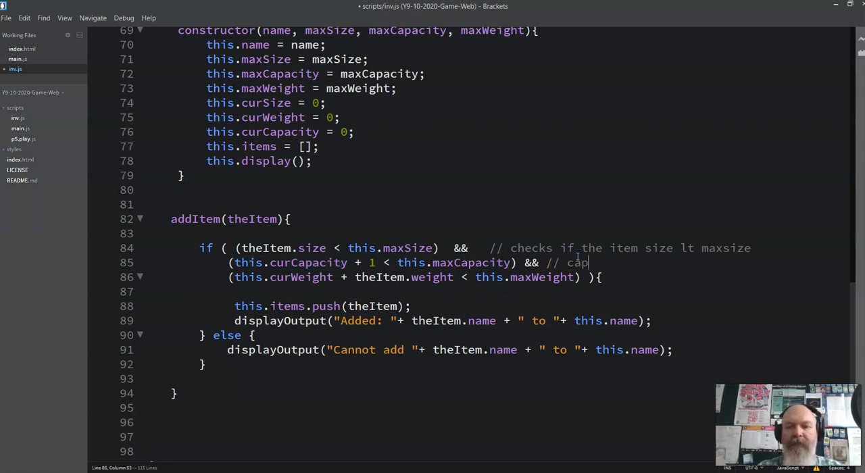
type("acity of container + 1 lt")
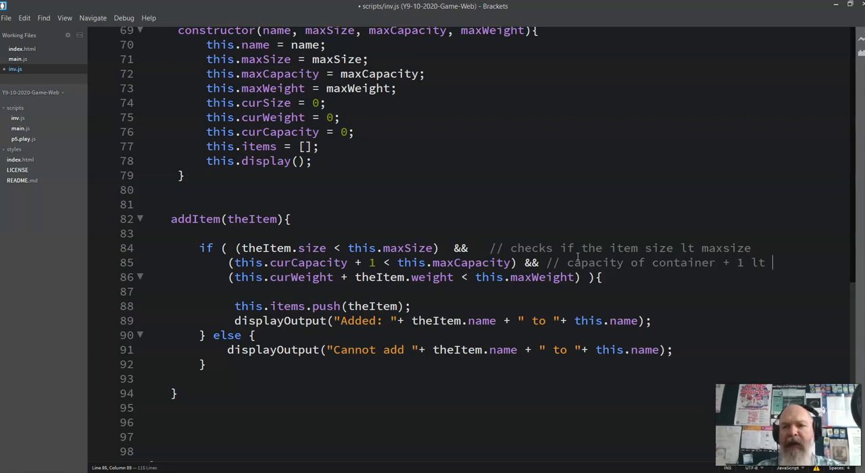
type("max")
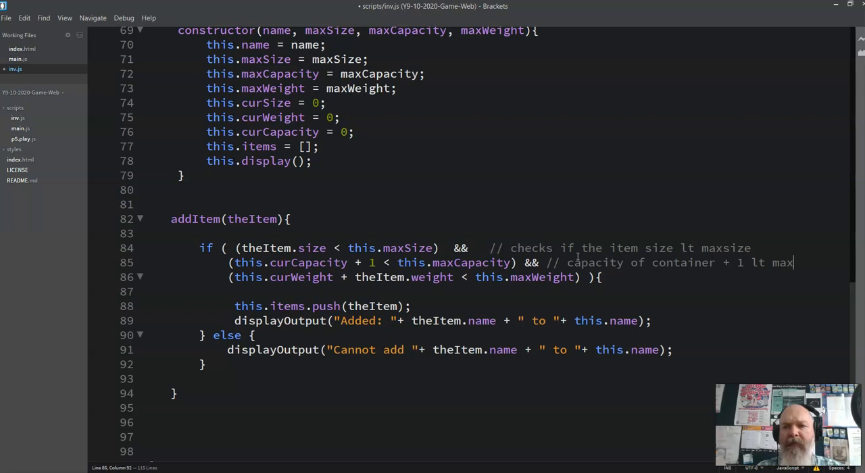
type("Cap")
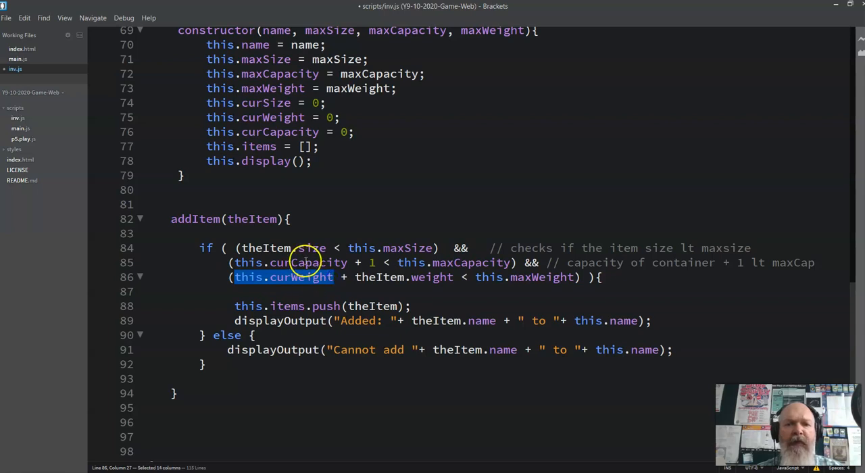
mouse_move(343, 277)
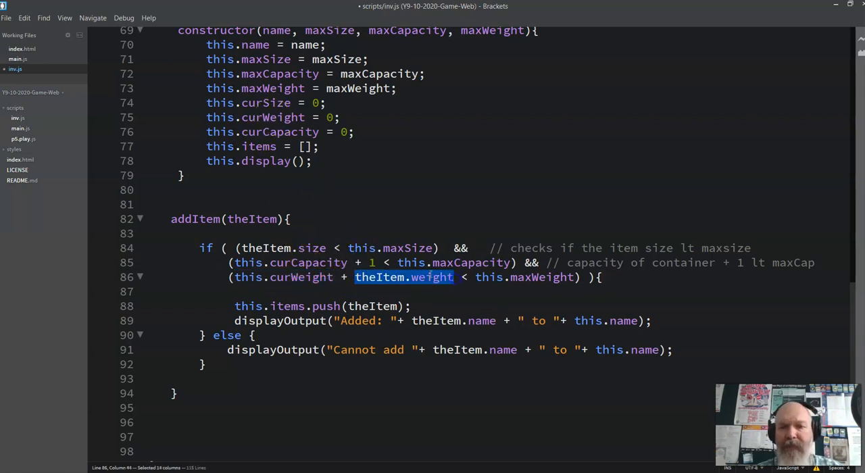
mouse_move(539, 277)
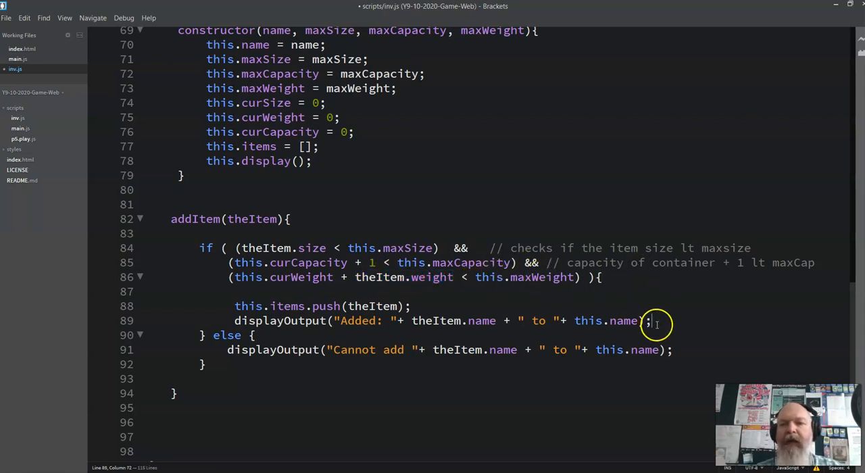
After the Added message, write this.curWeight += 1; as a first increment line
key("Enter")
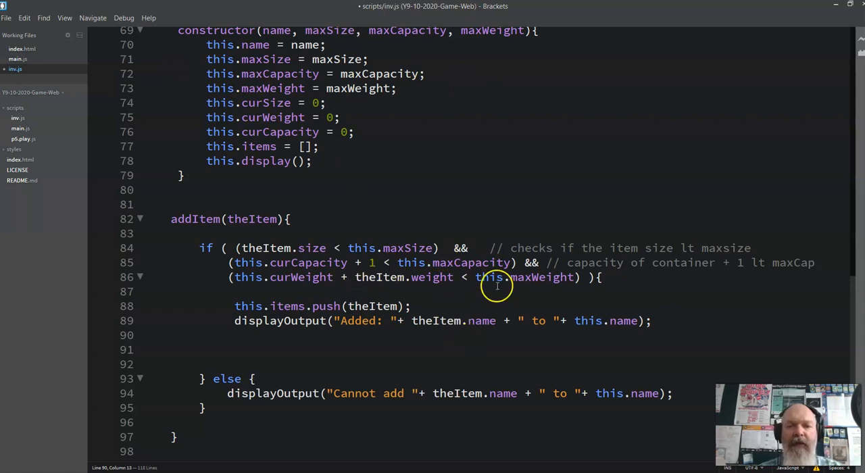
type("this.")
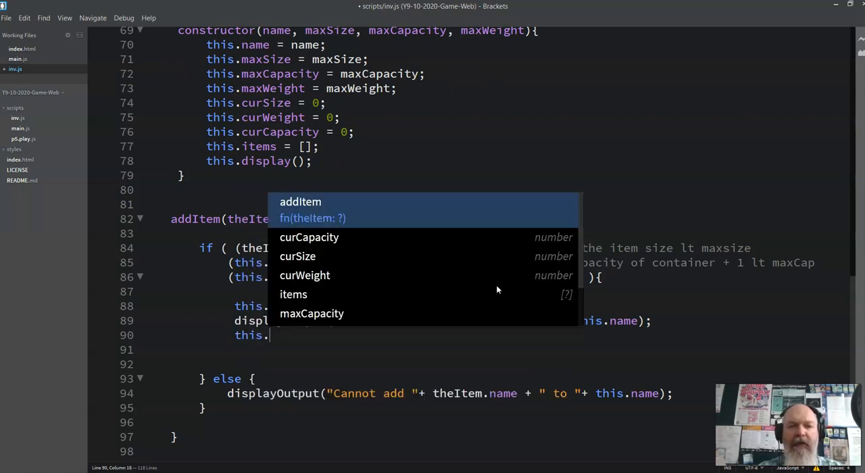
type("curCap")
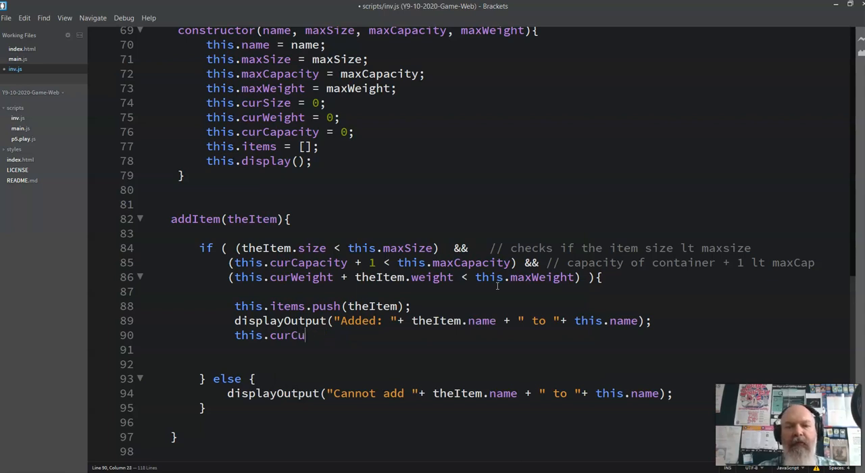
type("Weight")
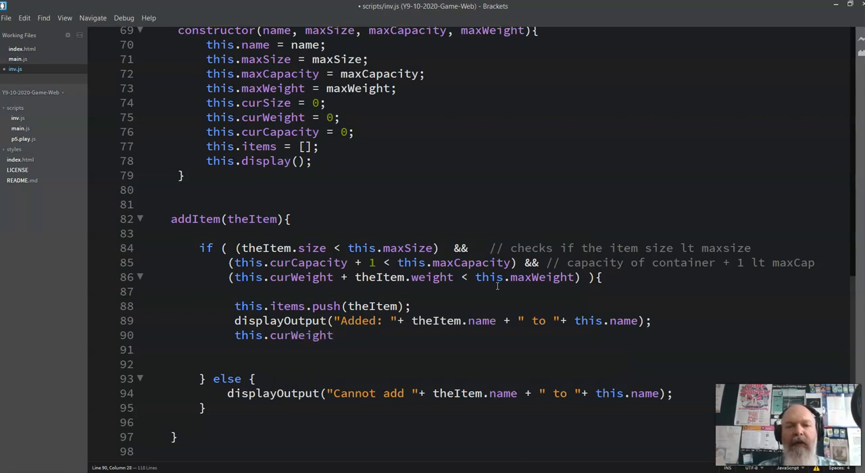
type("+")
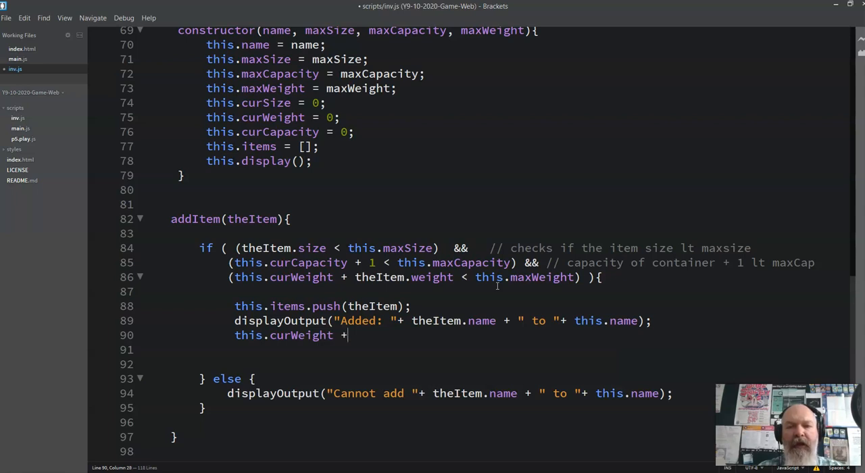
type("= 1;")
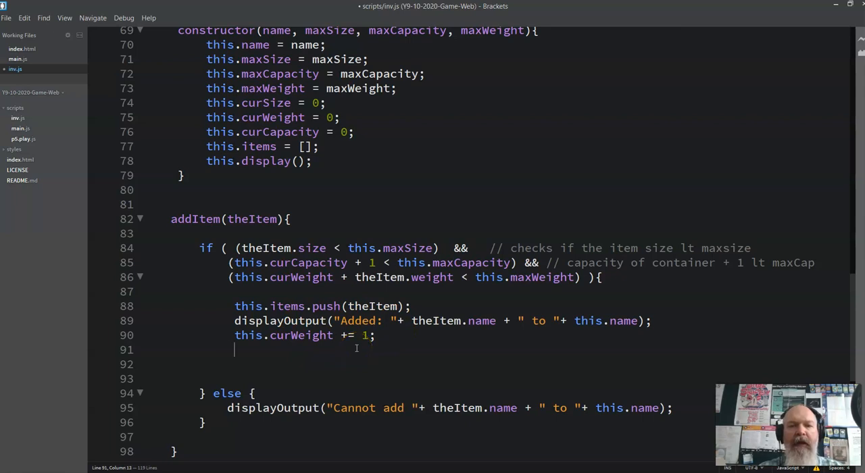
Add this.curCapacity += 1; and replace the weight's 1 with theItem.weight
type("this.curCapacity")
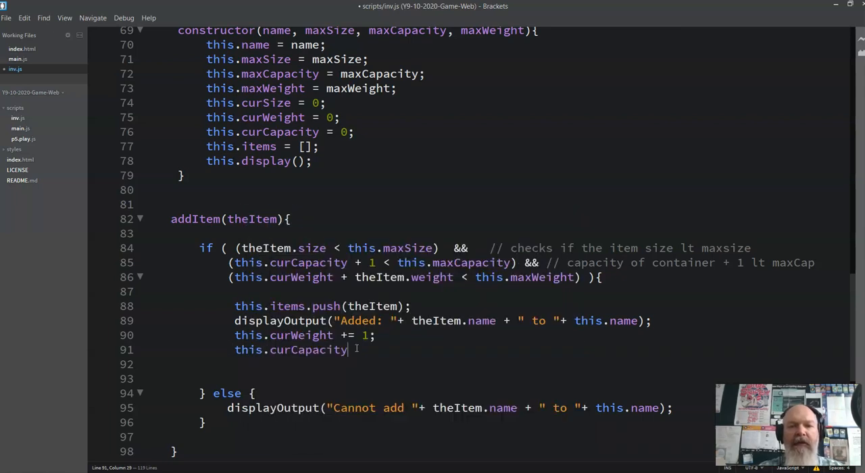
type("+=")
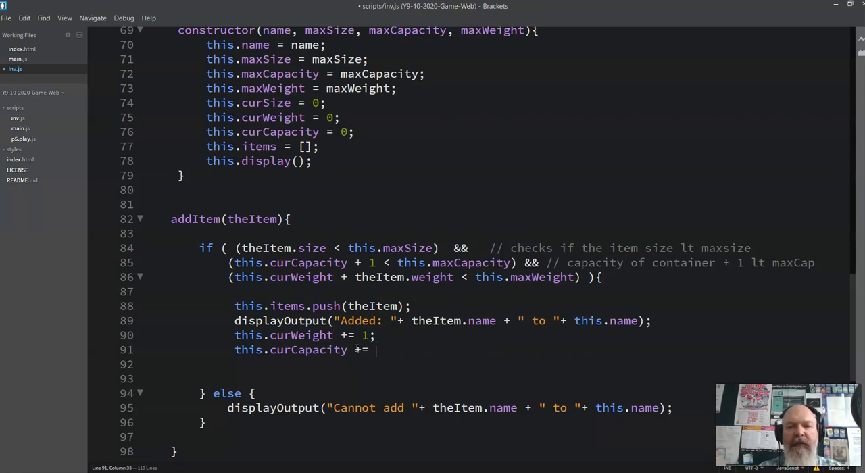
type("1;")
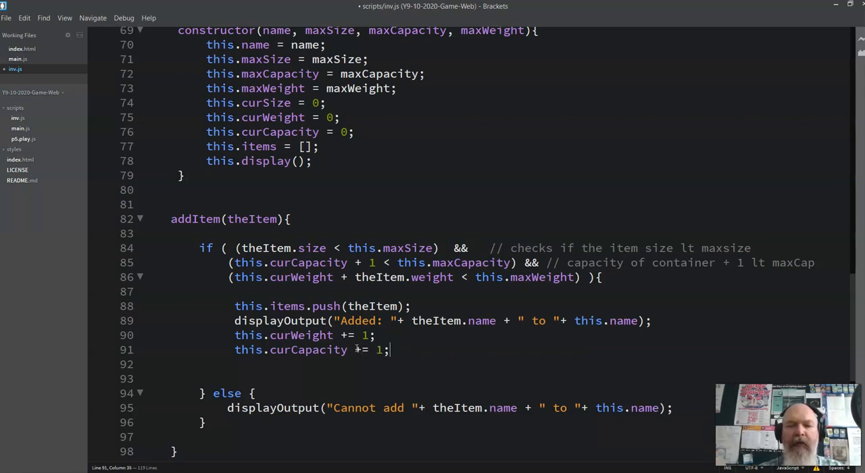
double_click(370, 336)
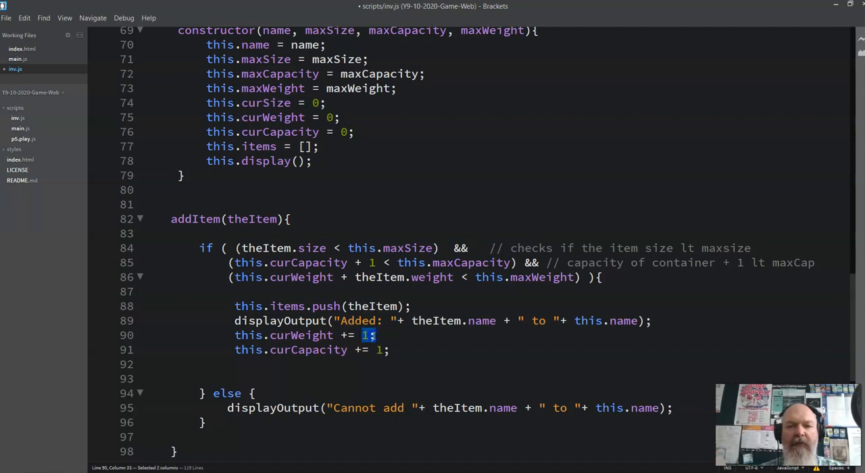
type("theItem.w")
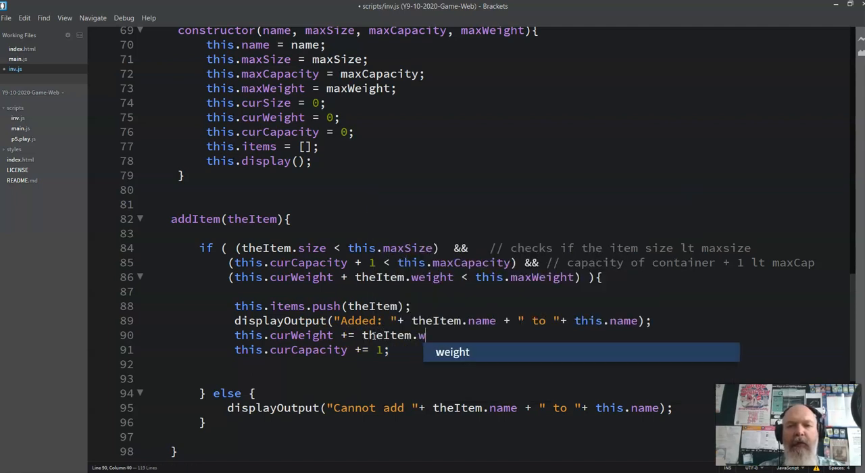
type("eight;")
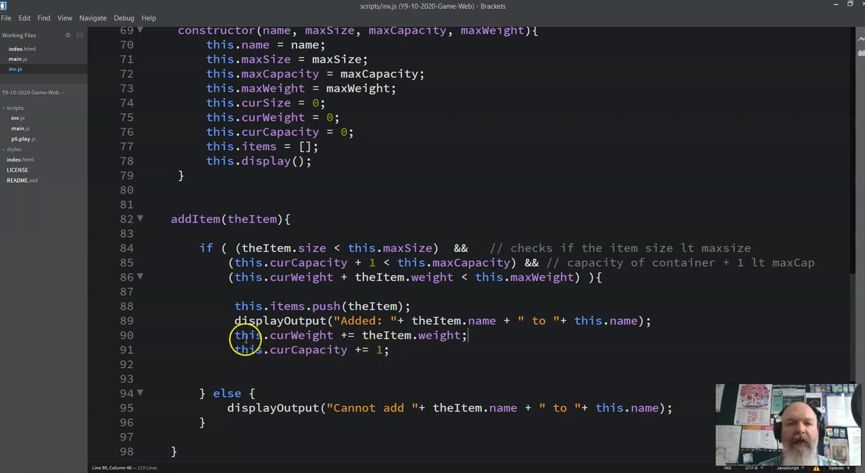
mouse_move(354, 348)
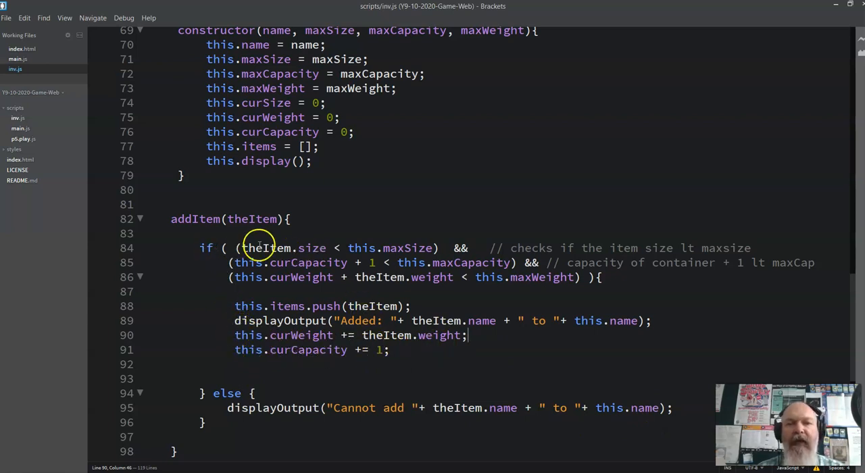
scroll("down", 3)
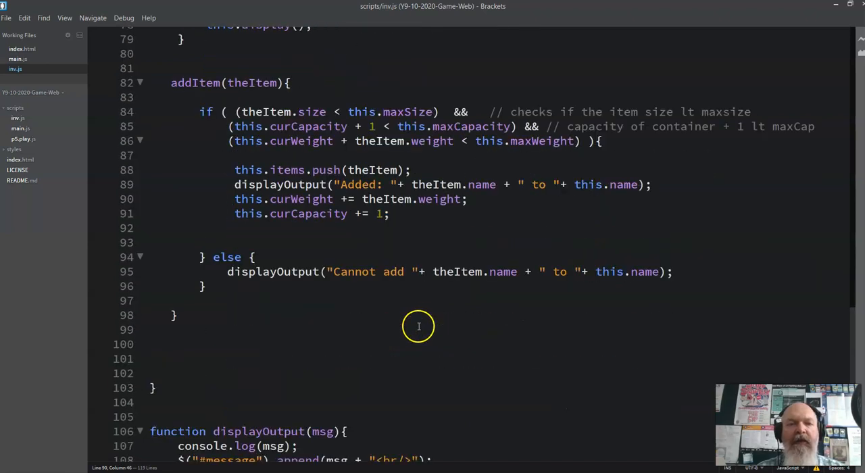
double_click(194, 219)
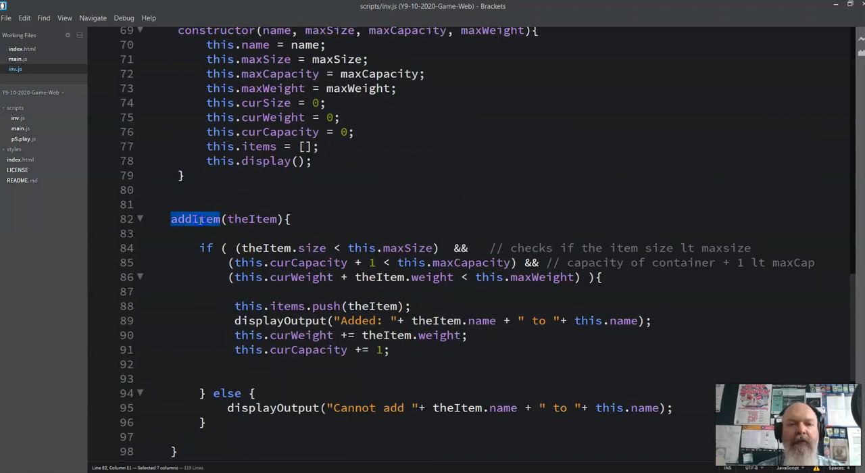
mouse_move(219, 227)
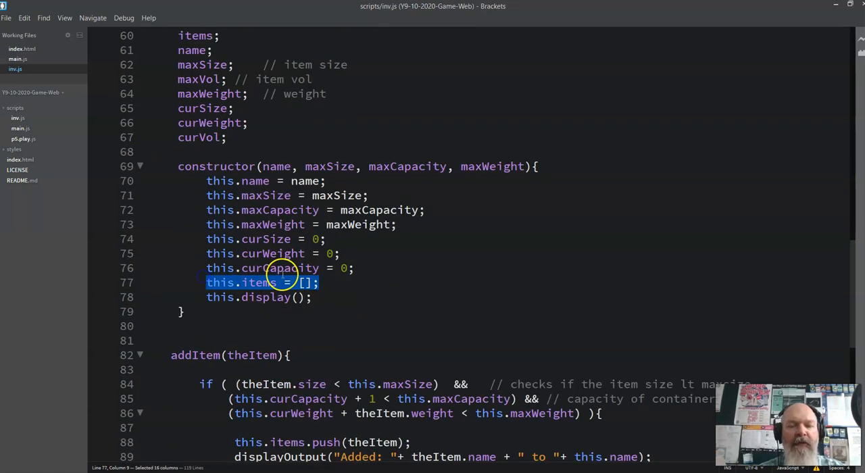
scroll("down", 3)
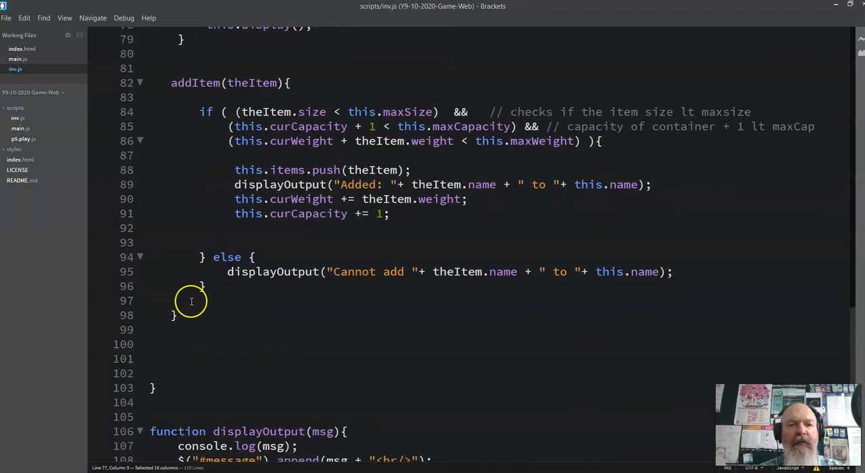
scroll("up", 3)
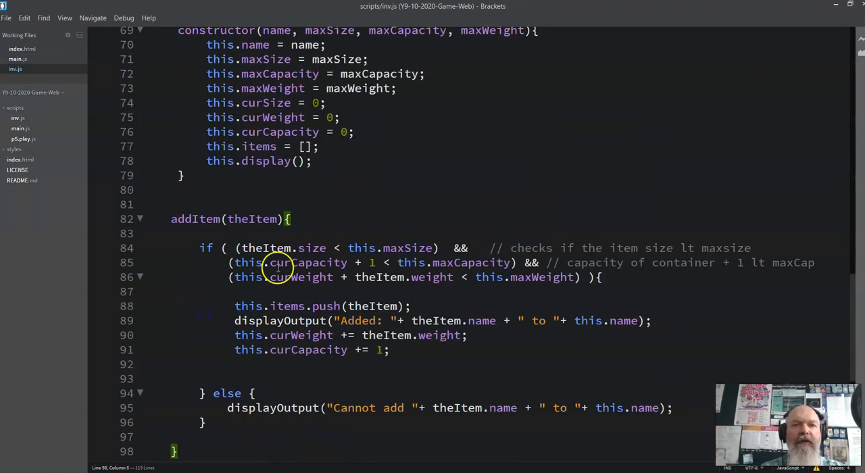
double_click(265, 160)
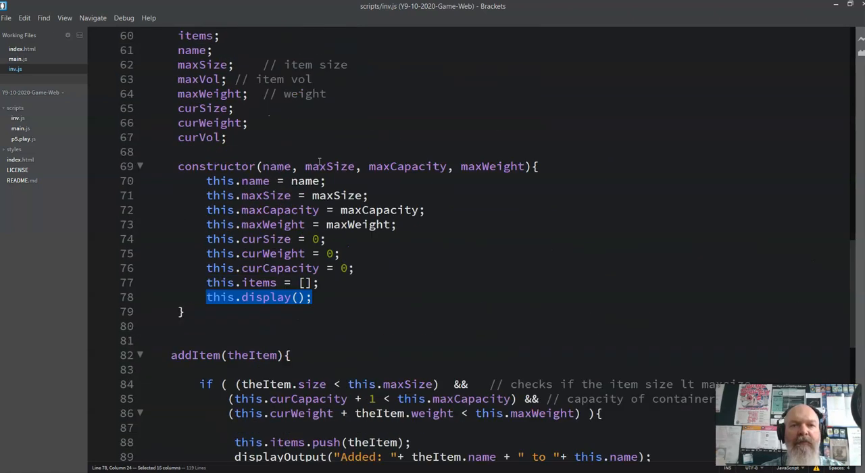
scroll("down", 3)
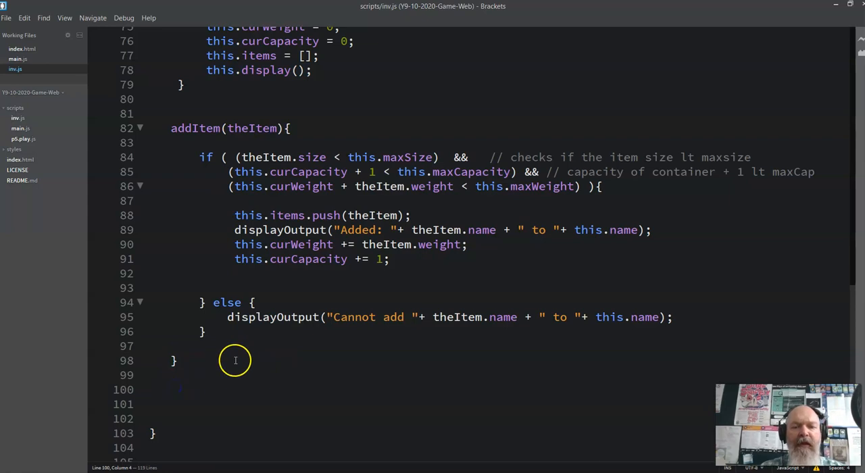
Declare a new display() method with an empty body in the Inv class
type("display()")
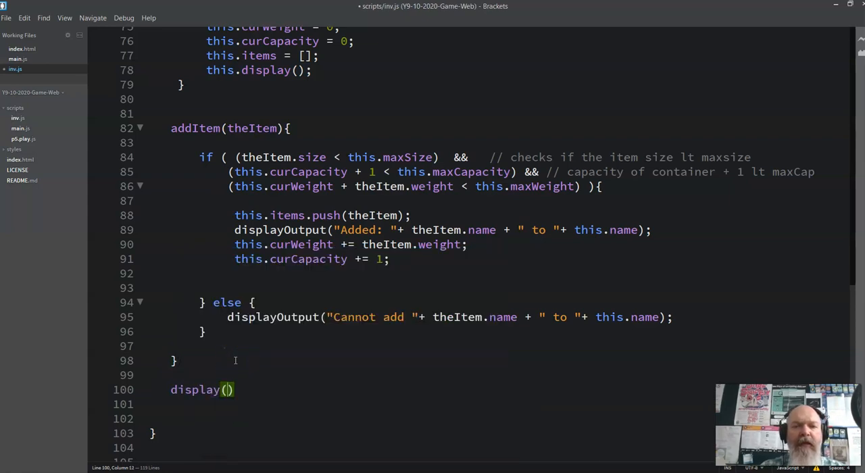
type("{")
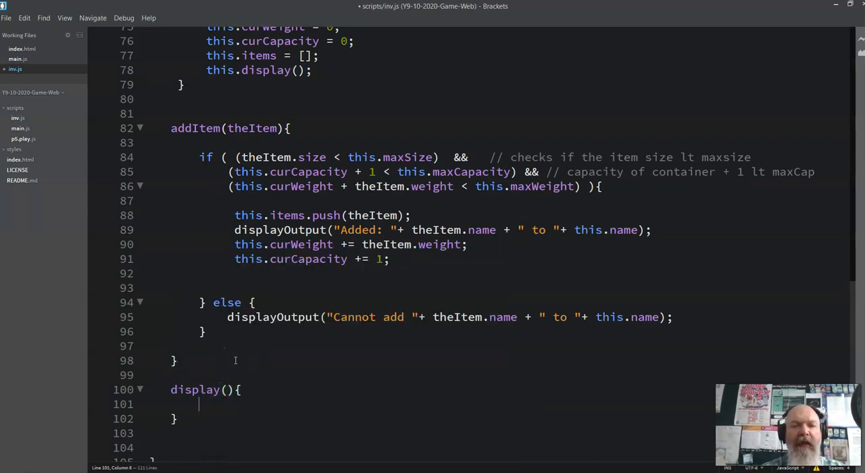
left_click(259, 389)
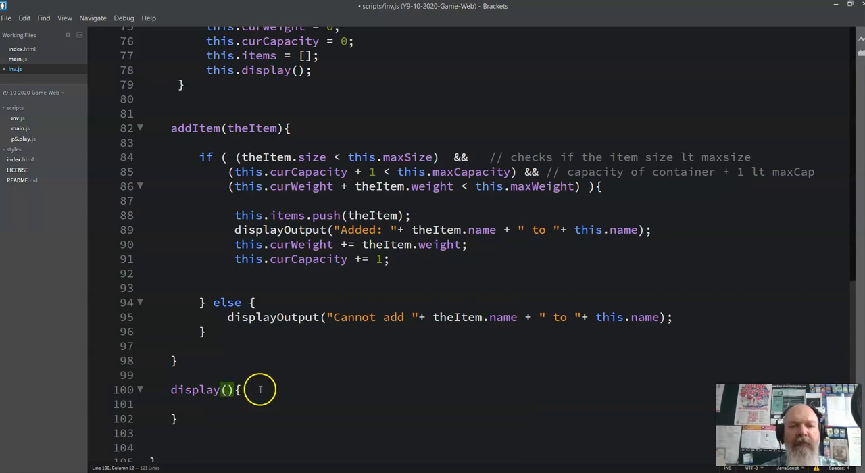
scroll("down", 3)
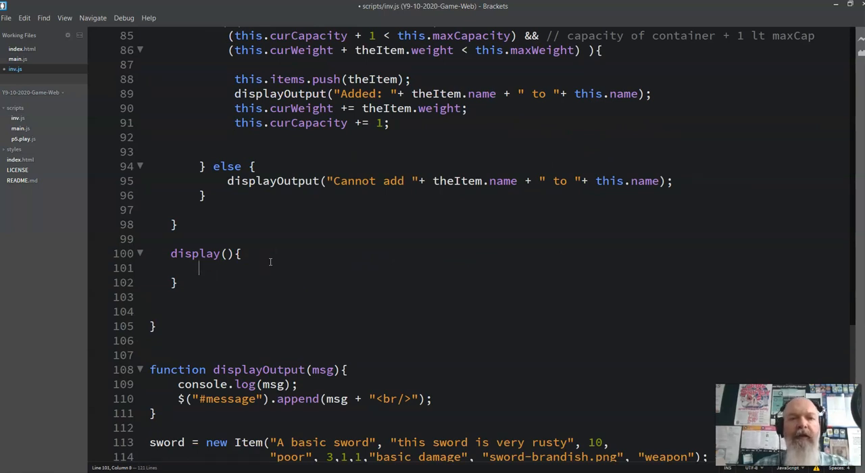
Set var dispalyStr = this.name + ":<br/>"; and start the following if line
type("var")
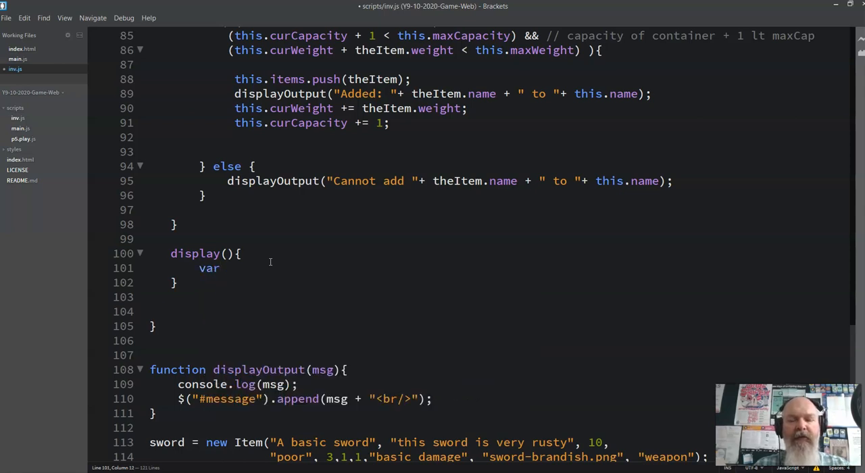
type("dispaly")
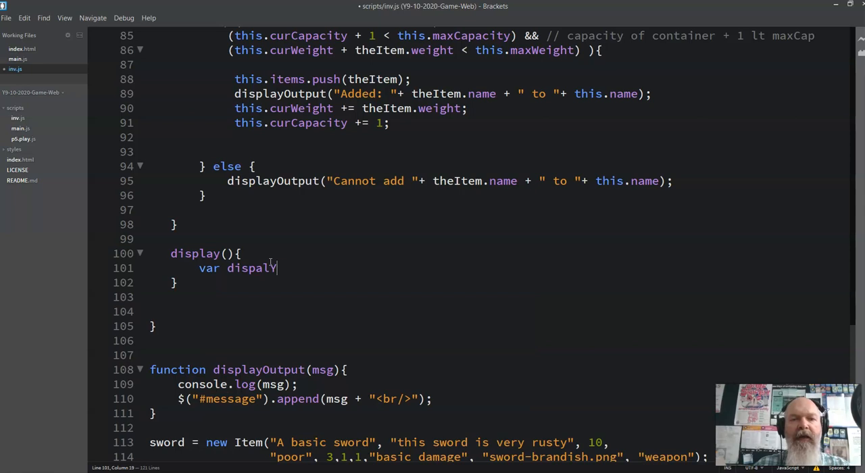
type("Str")
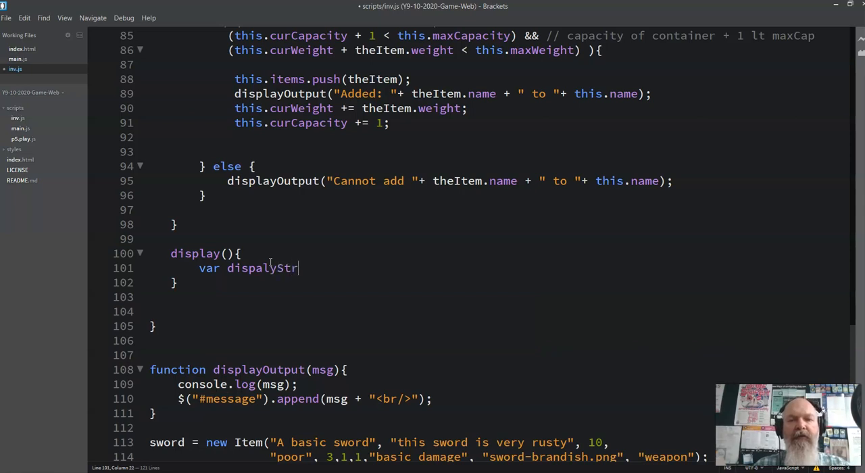
type("= \"\"")
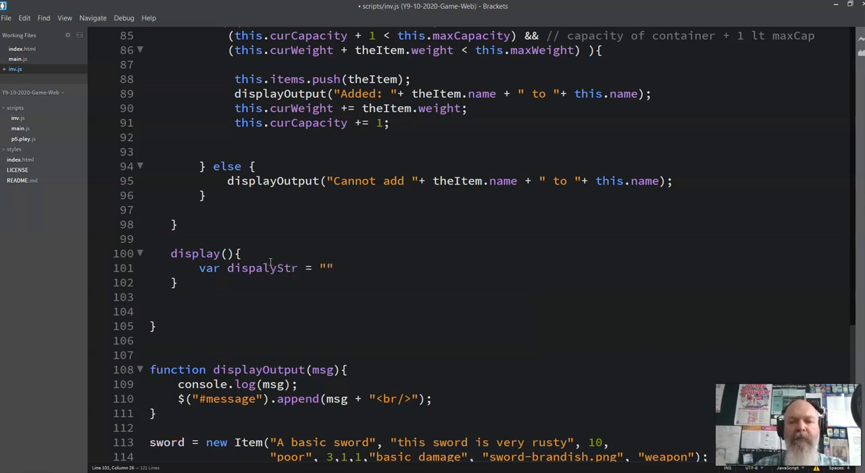
type("this.name")
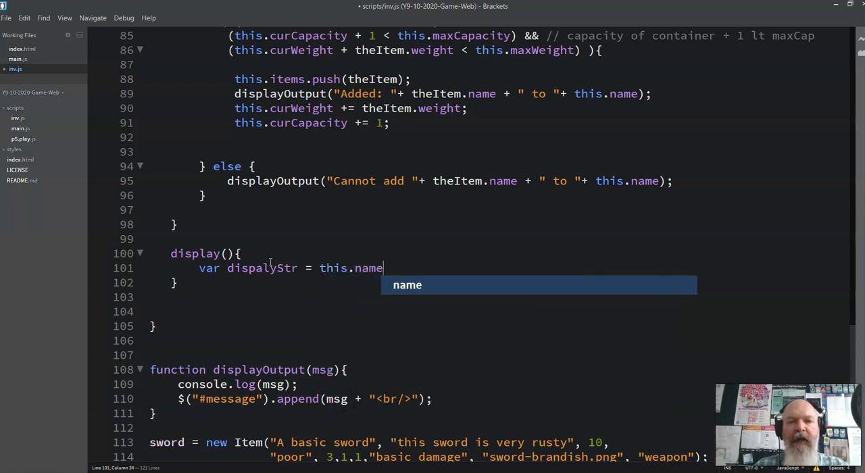
type("+ \"\"")
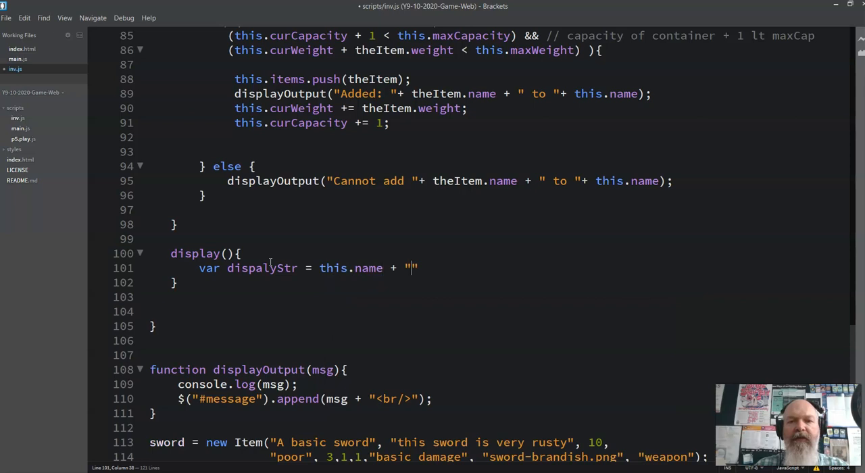
type(":")
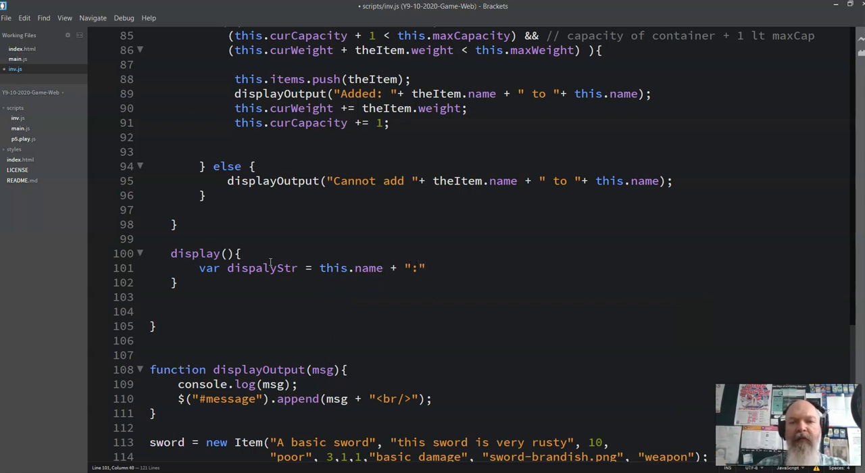
type("<br/")
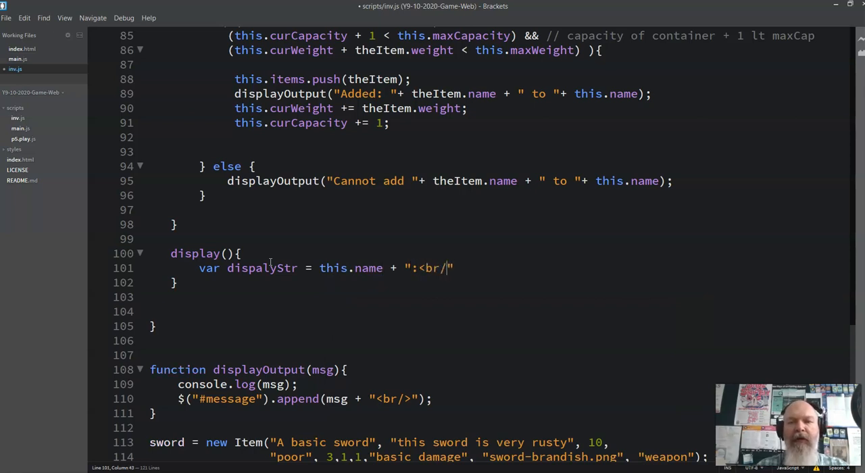
type(">\"")
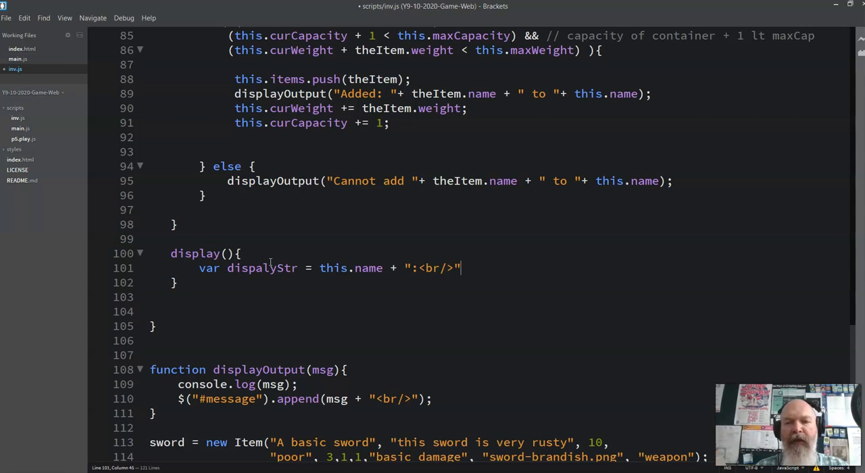
key("Enter")
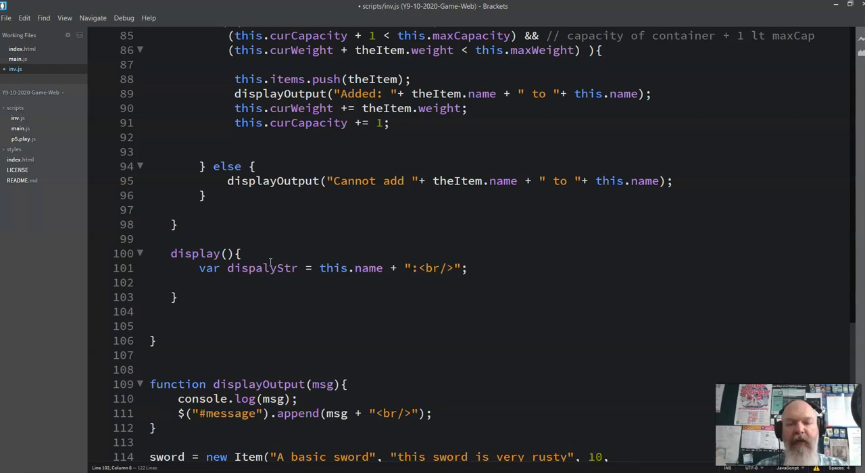
type("if")
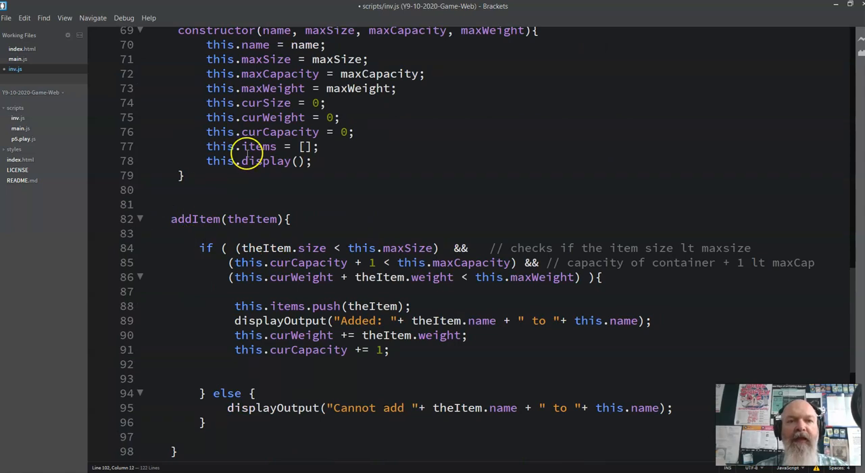
Write the condition if (this.itmes.length == 0){ checking for an empty item list
double_click(260, 146)
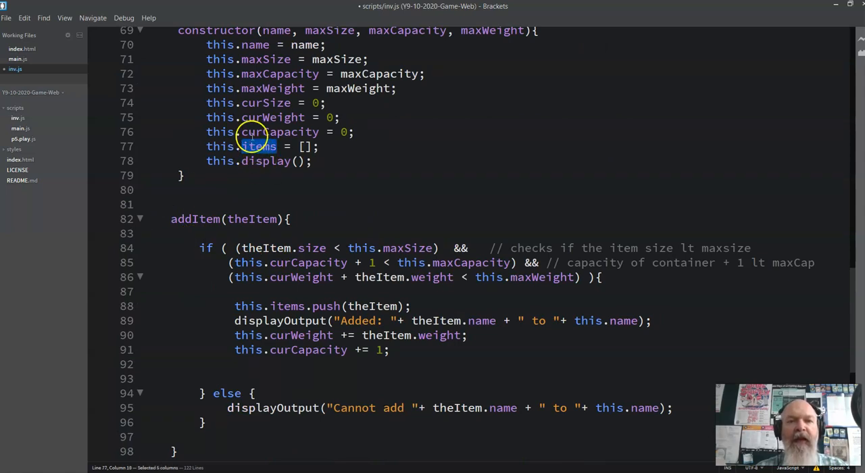
scroll("down", 3)
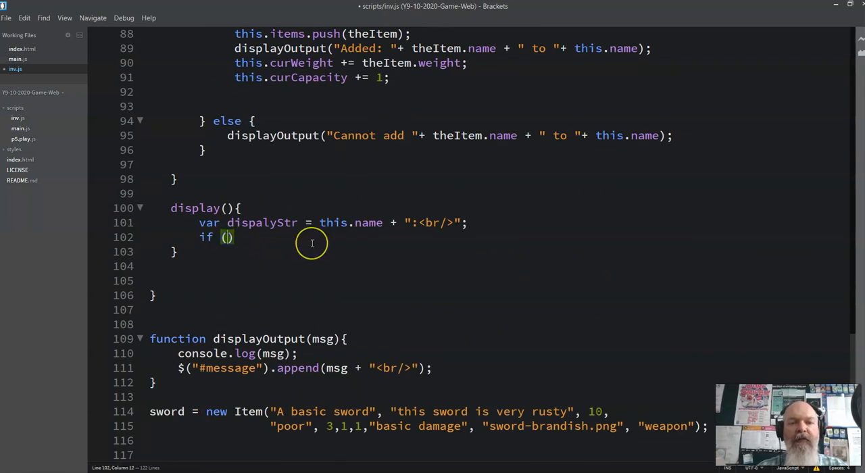
type("this.itme")
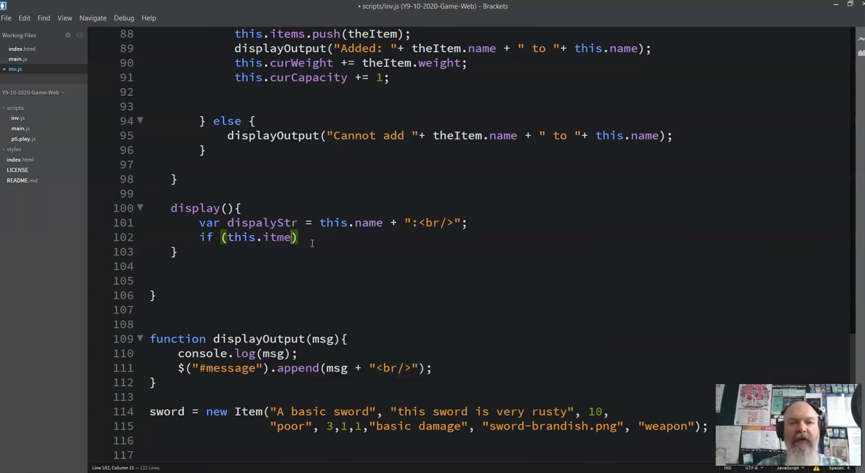
type("s.")
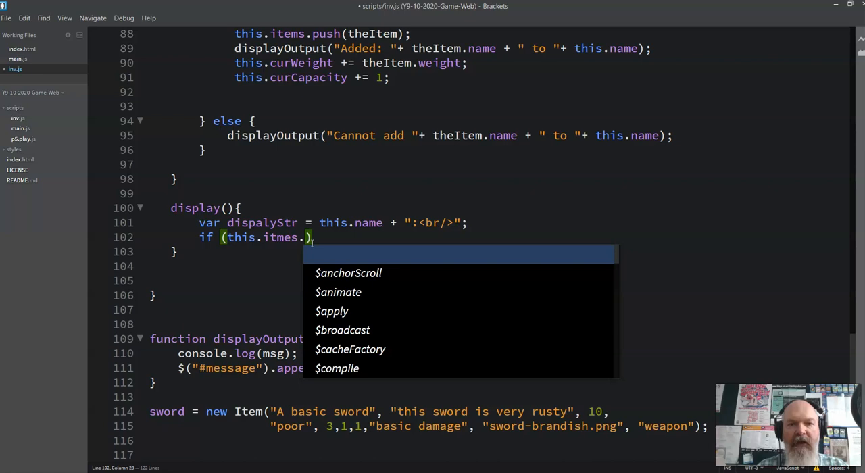
type("le")
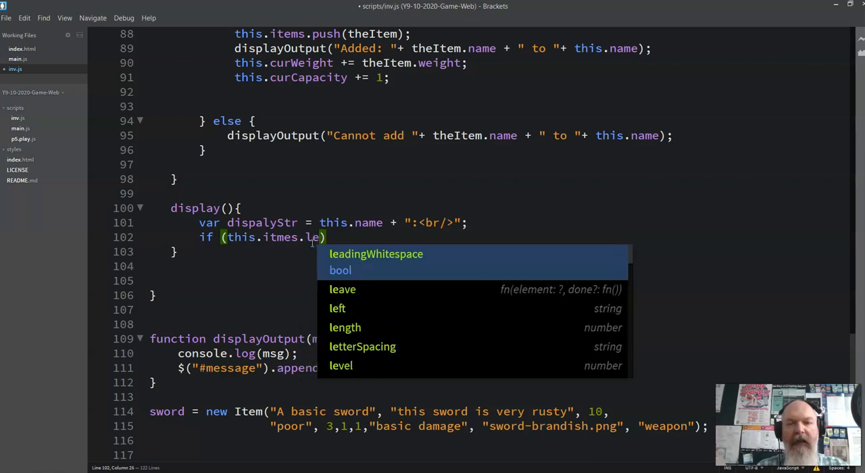
left_click(344, 327)
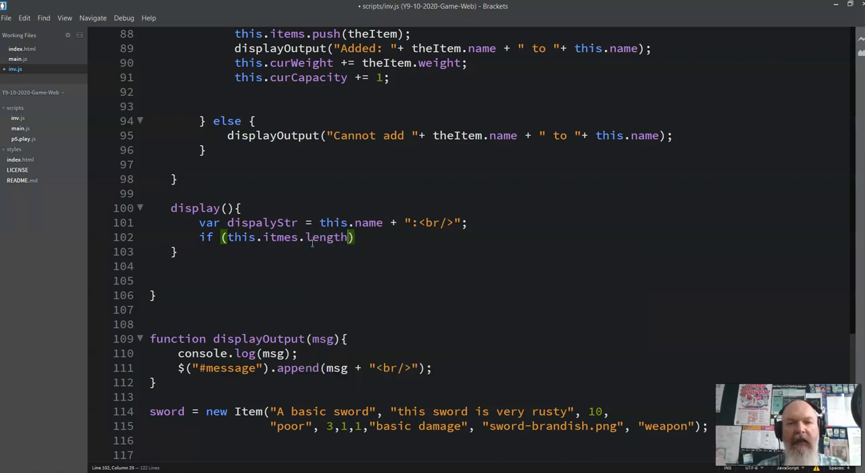
type("==")
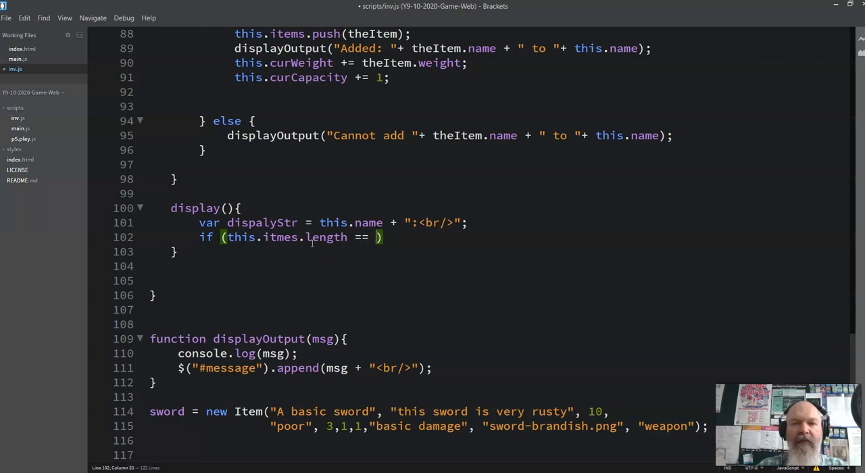
type("0){")
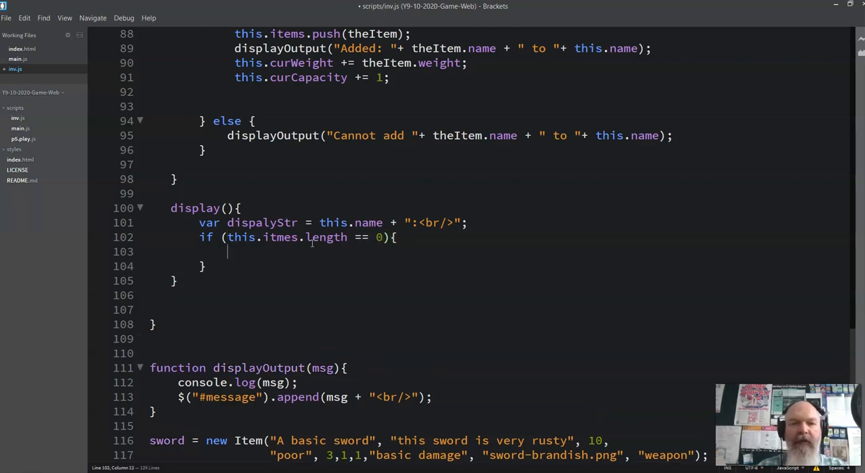
Append "There are " + this.items.length + " items in " + this.name to dispalyStr
type("\"t\"")
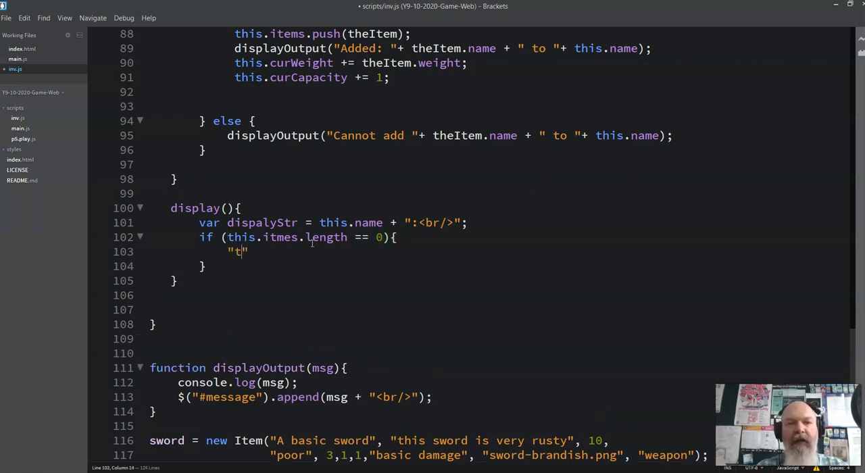
key("BackSpace")
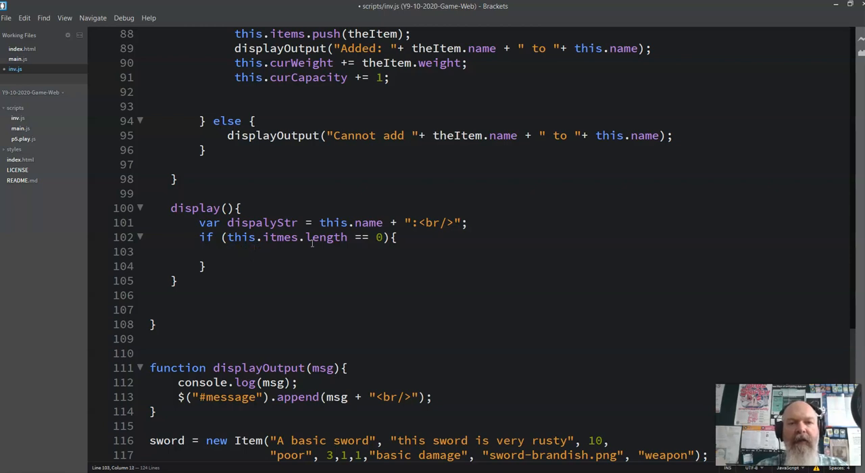
type("dispalyStr")
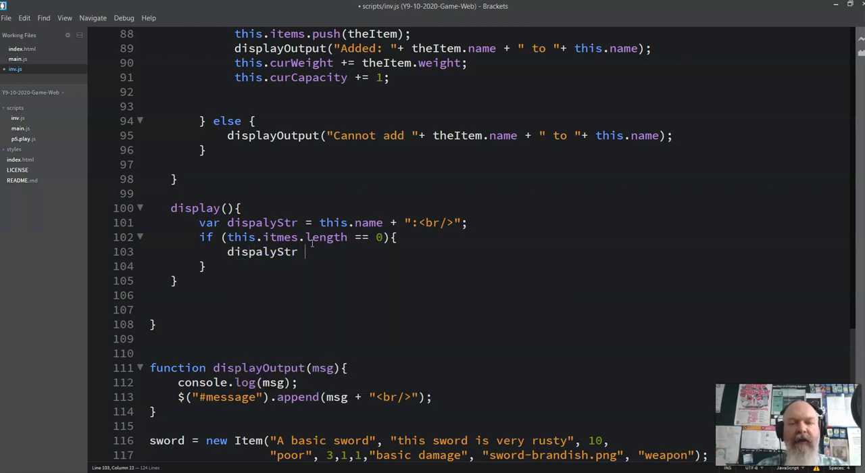
type("+=")
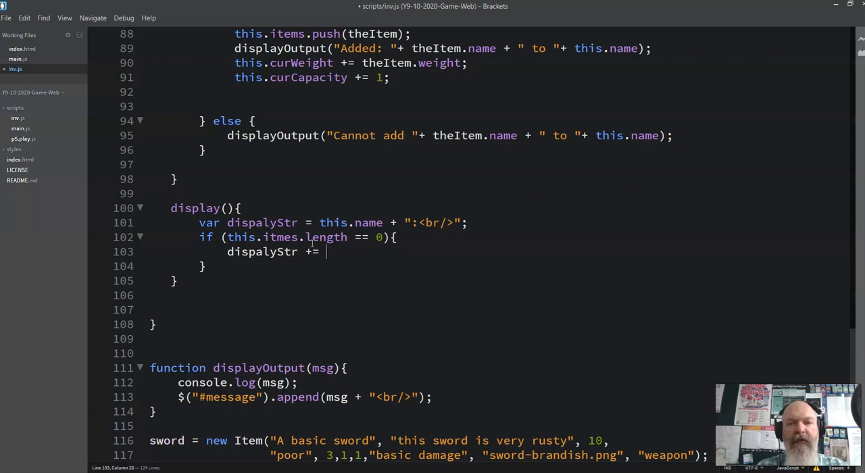
type("this.n")
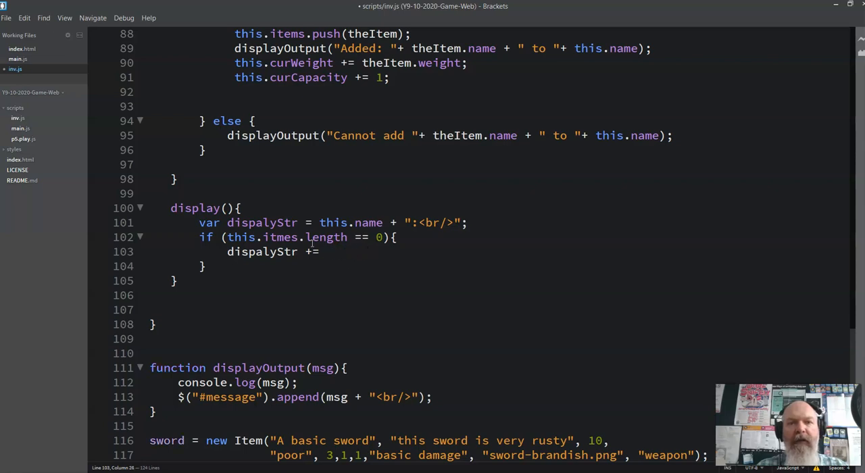
type("\"There are \" +")
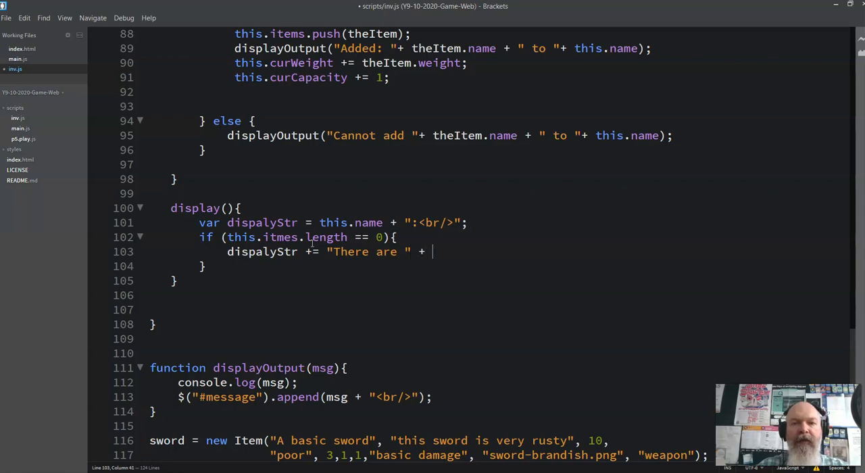
type("this.items")
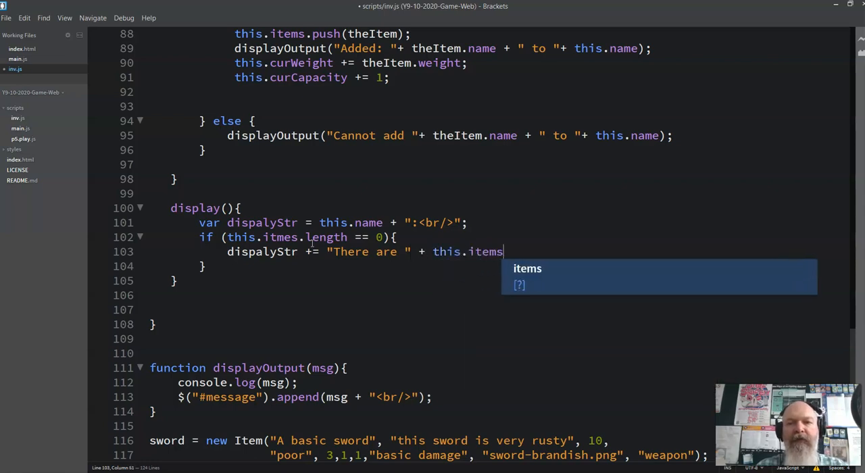
type(".length + \" \"")
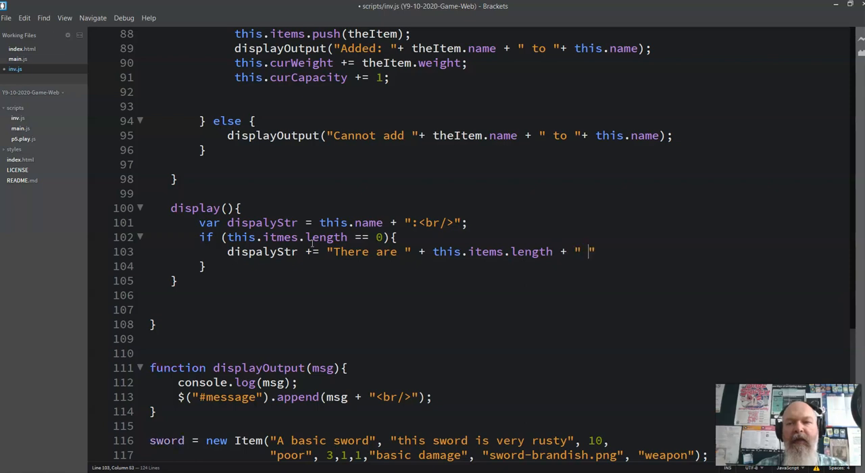
type("items in")
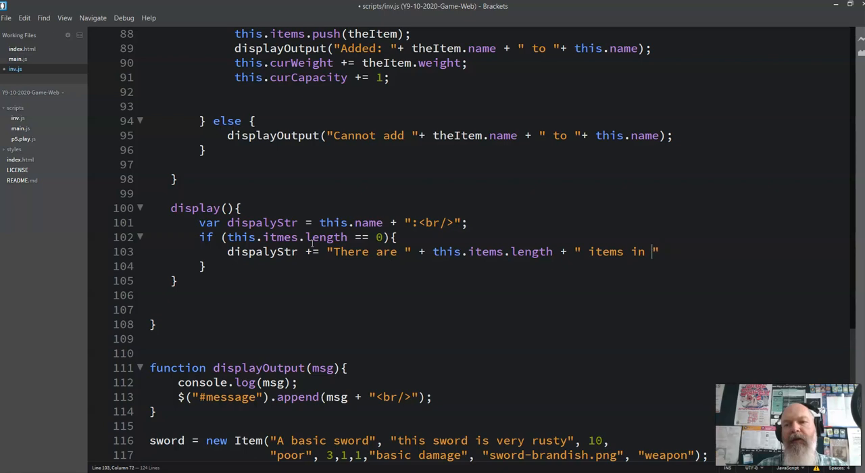
type("+ this.name;")
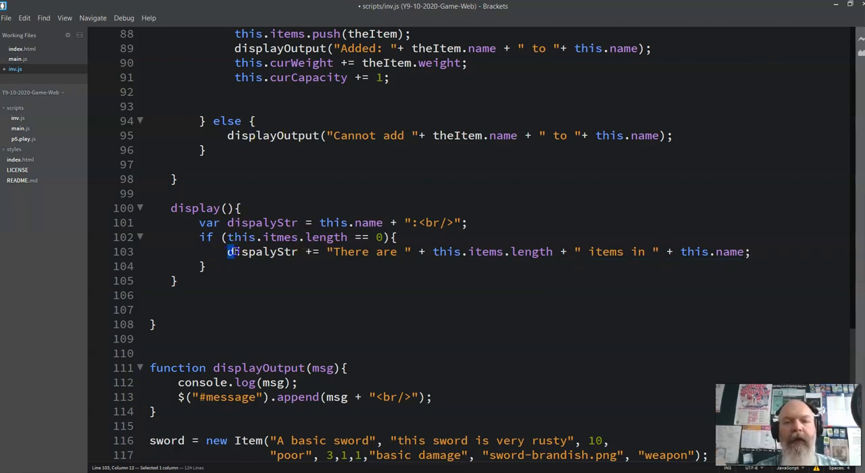
Move the item count line out of the if block and negate the empty-list condition
key("Delete")
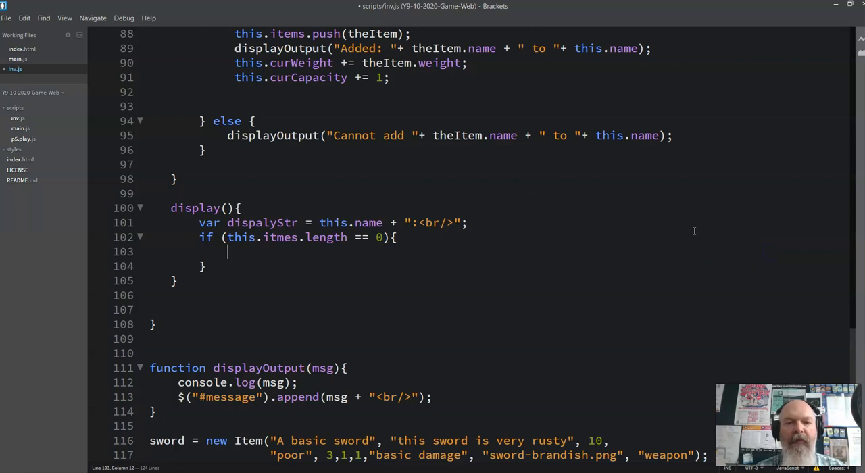
type("dispalyStr += \"There are \" + this.items.length + \" items in \" + this.name;")
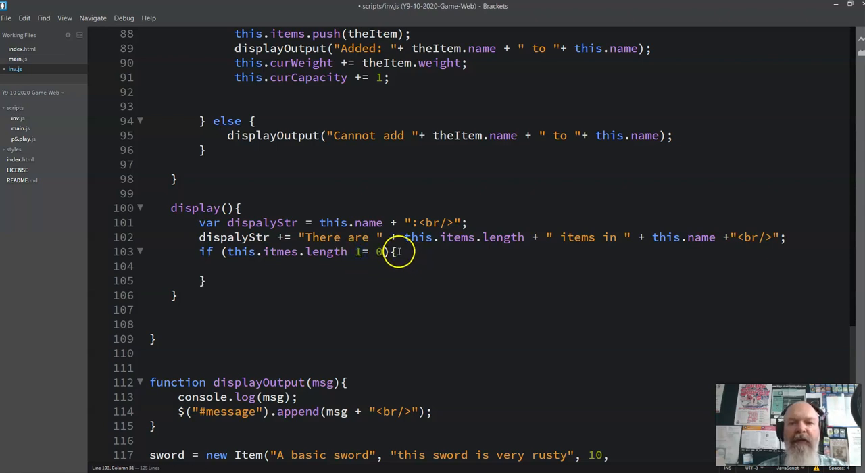
type("!")
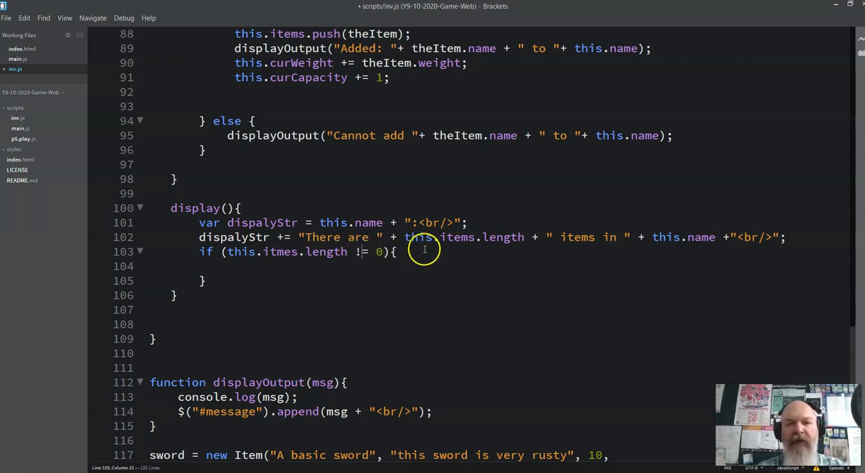
left_click(784, 238)
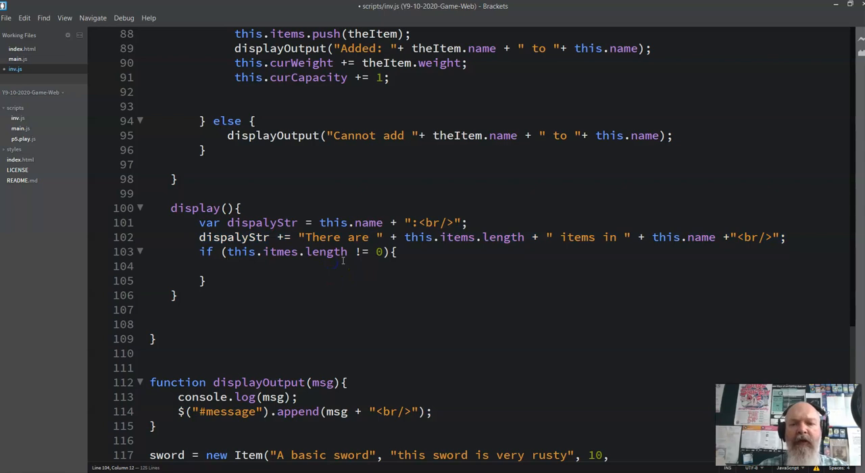
Append "<ul>" to dispalyStr to open the unordered list
type("dispalyStr")
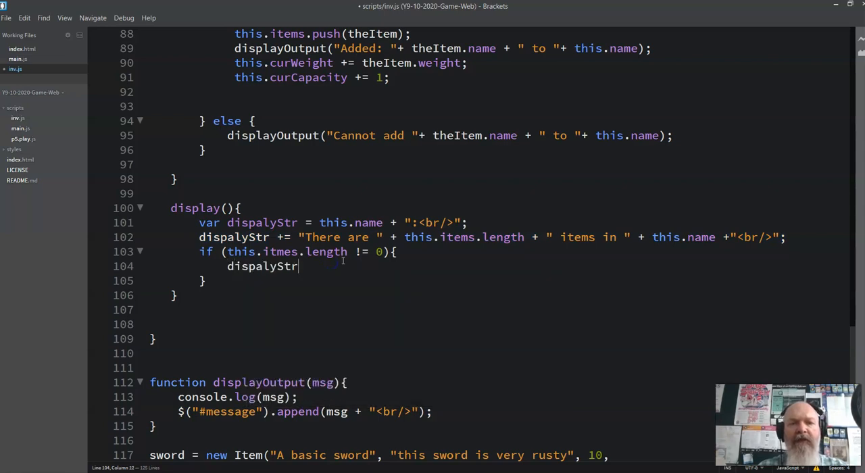
type("+= \"\"")
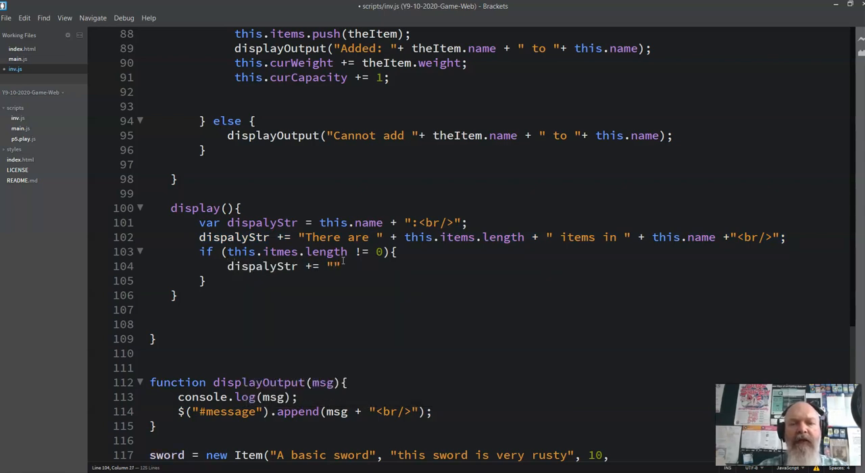
type("<ul>")
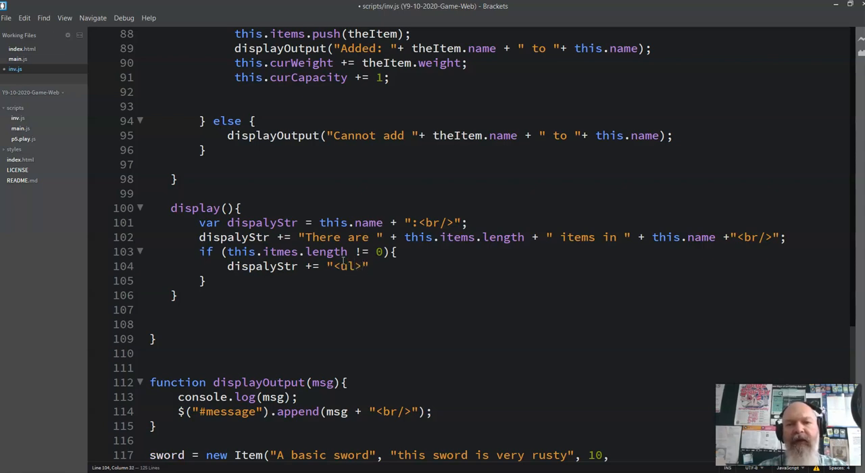
type(";")
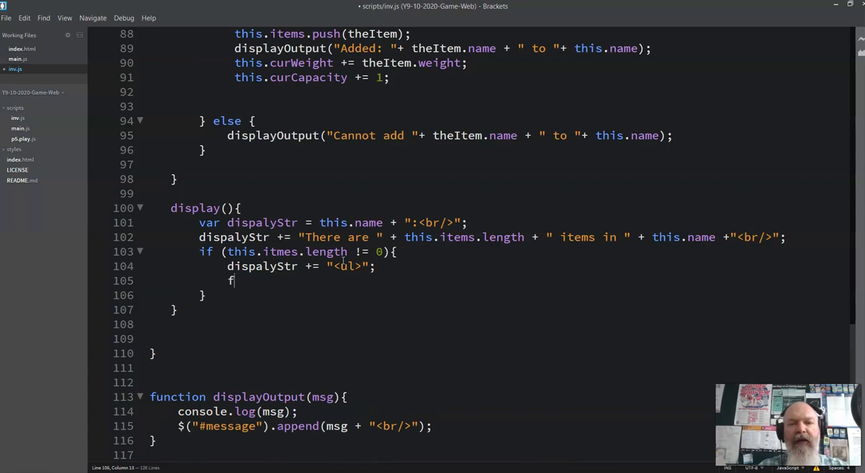
Write for (var i = 0; i < this.items.length; i++){ } and fix the itmes misspelling
type("or (")
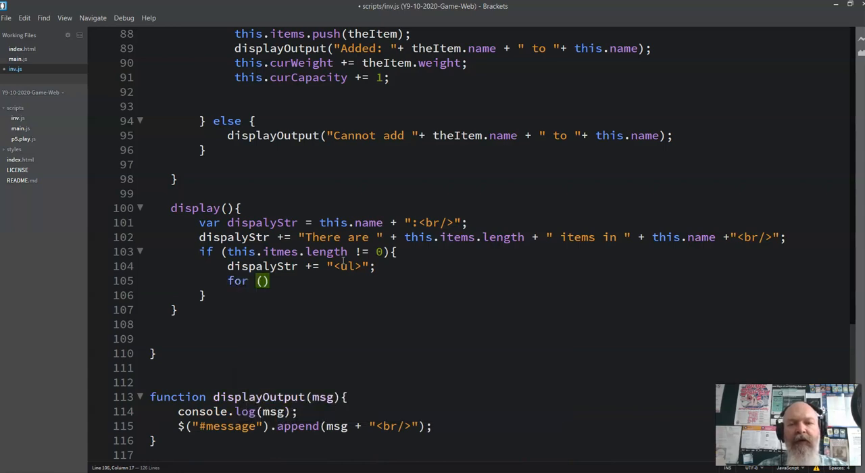
type("var i")
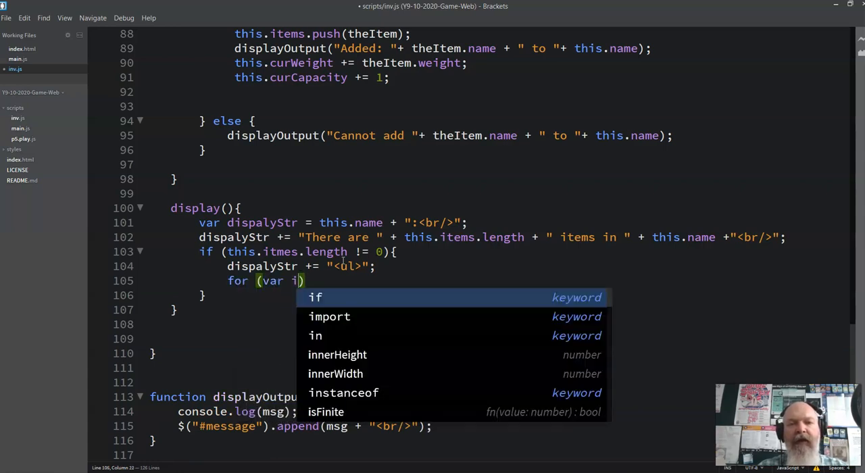
type("= 0; i < this.")
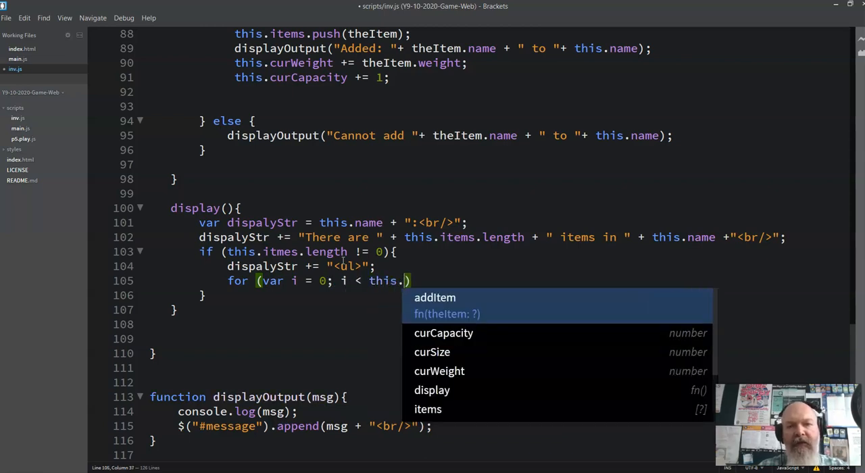
type("items")
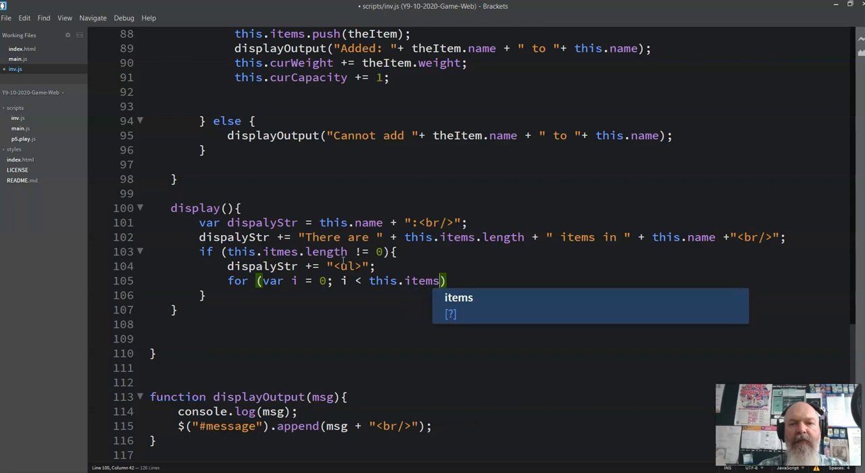
type(".length")
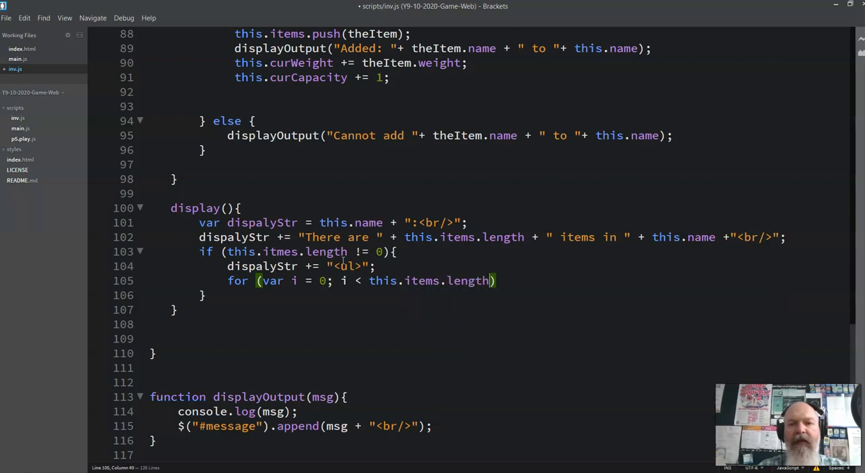
type("; I=")
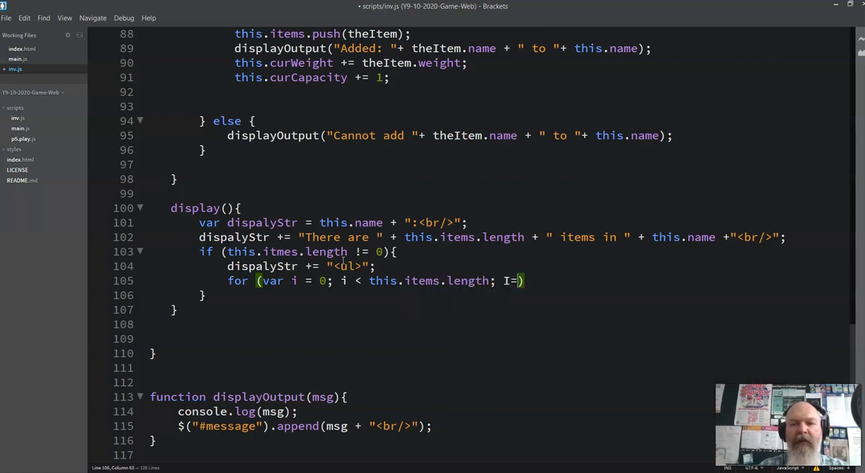
type("i++")
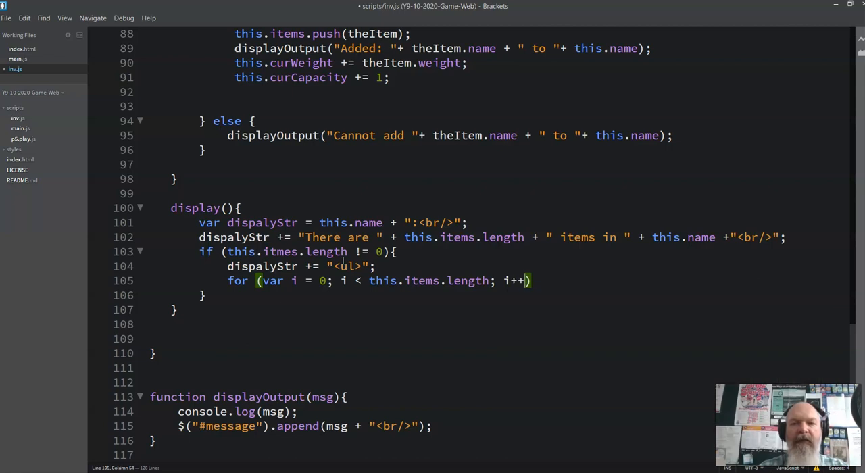
double_click(280, 251)
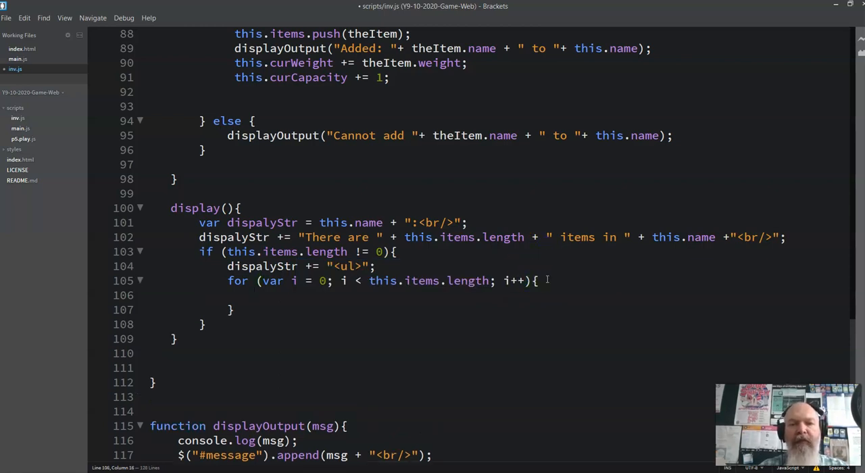
Inside the loop append "<li>" + this.items[i].name + "</li>" to dispalyStr
type("dispalyStr += \"")
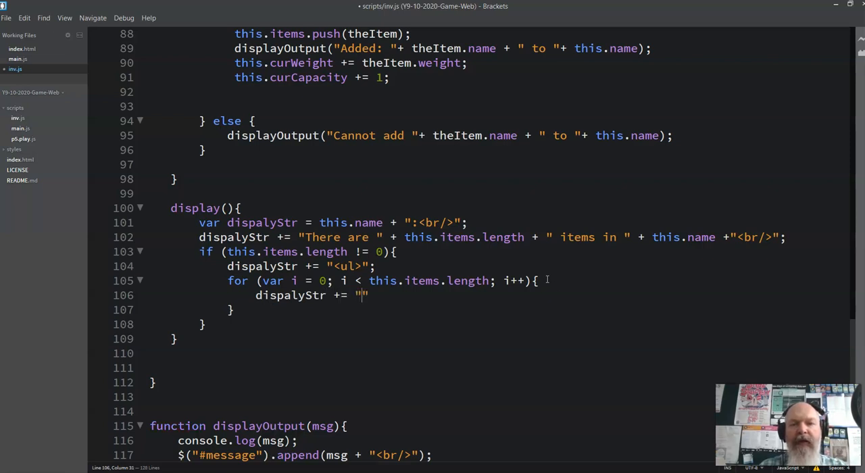
type("<li>")
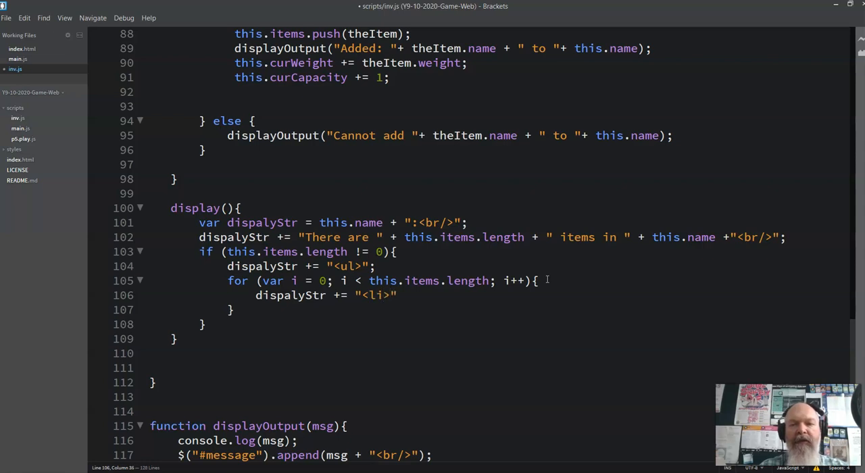
type("+")
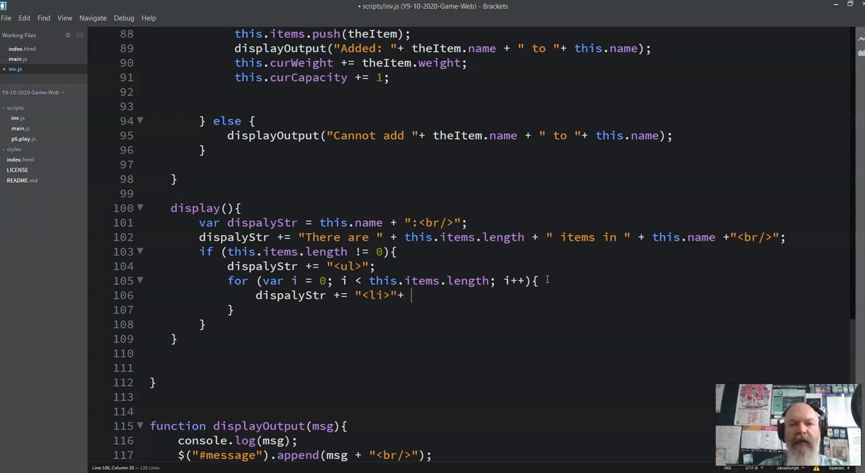
type("this.")
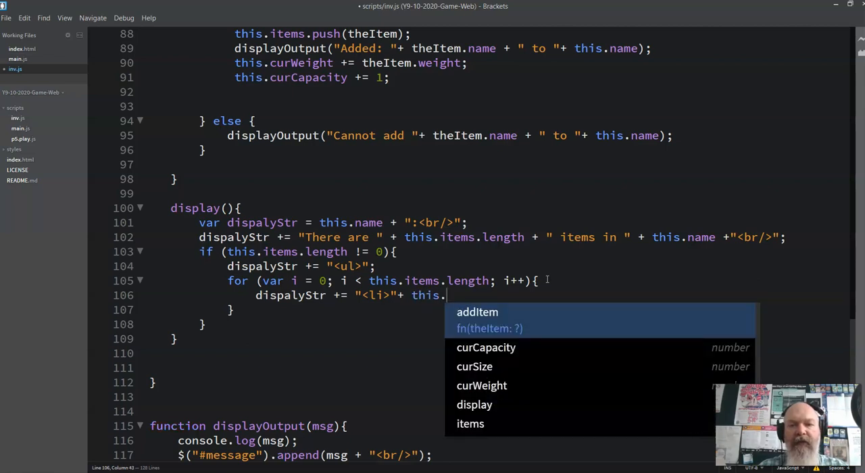
type("itm")
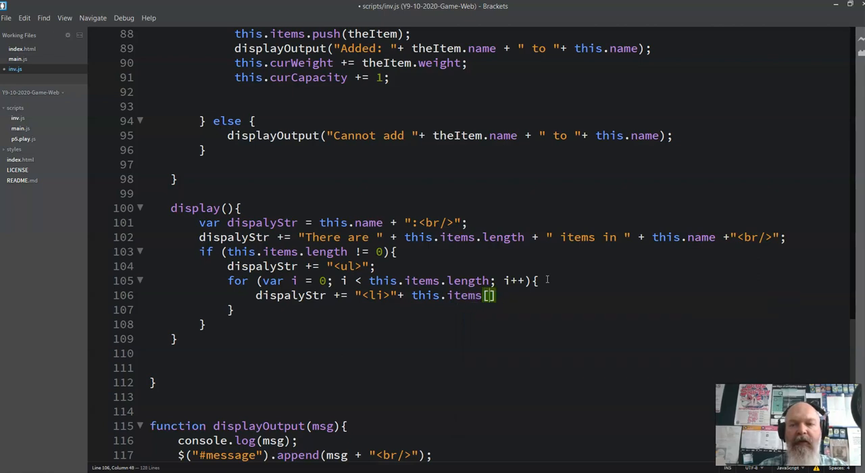
type("i")
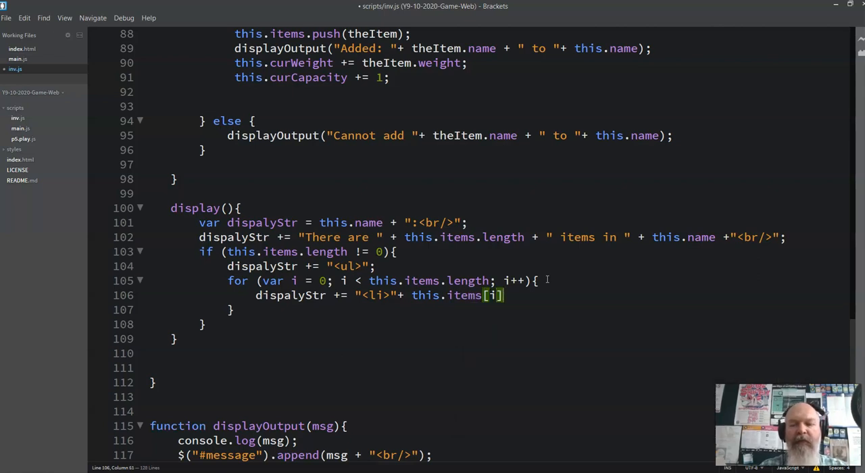
type(".name")
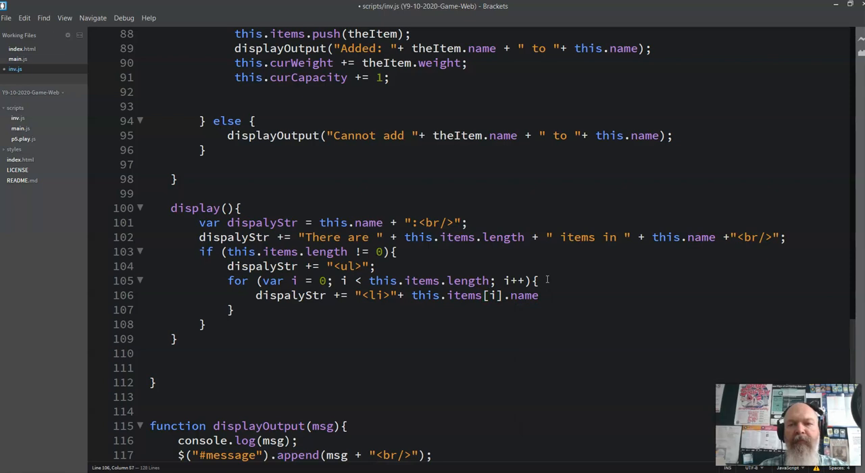
type("+ \"\"")
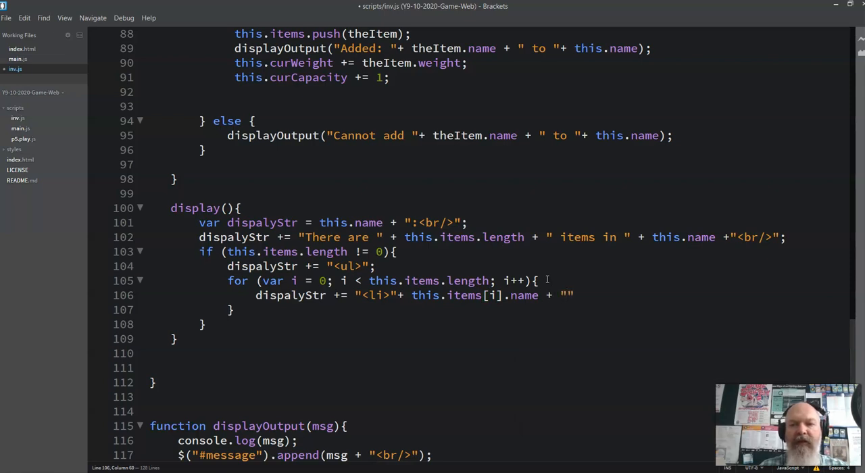
type("</lix")
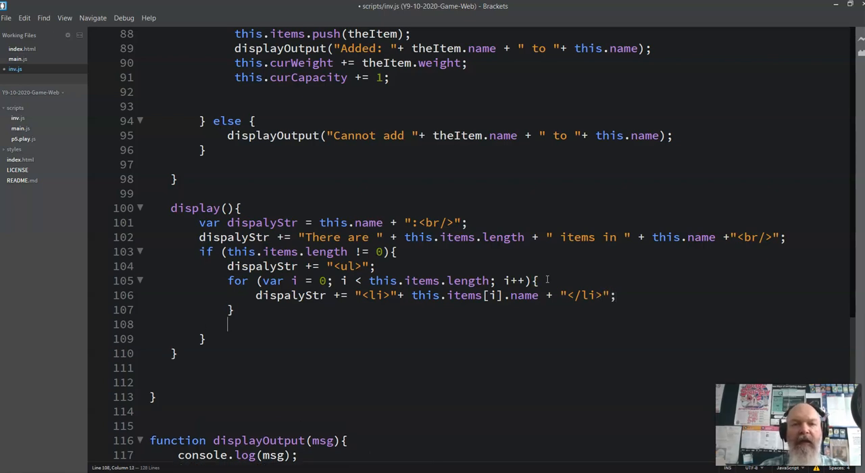
Close the list with "</ul>", call displayOutput(dispalyStr), and save inv.js
type("dispalyStr += \"")
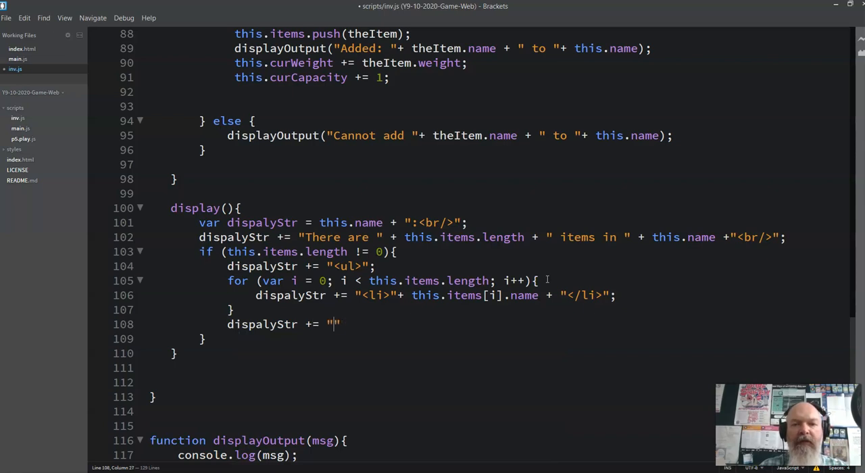
type("</ul>")
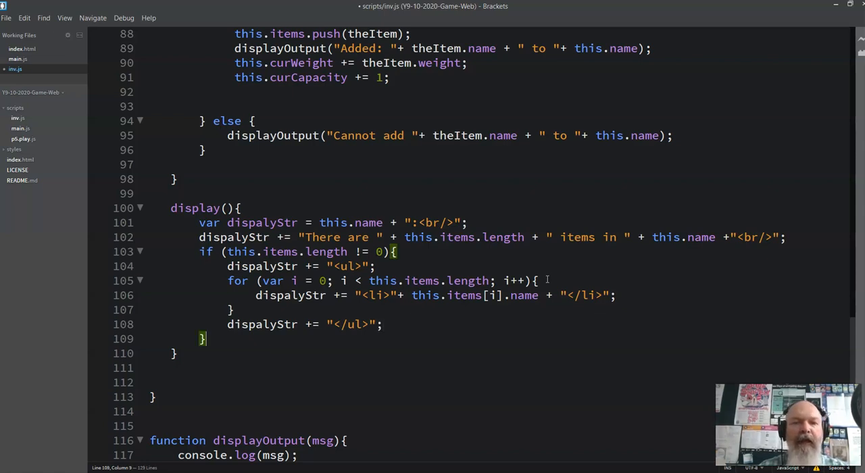
type("dispaly")
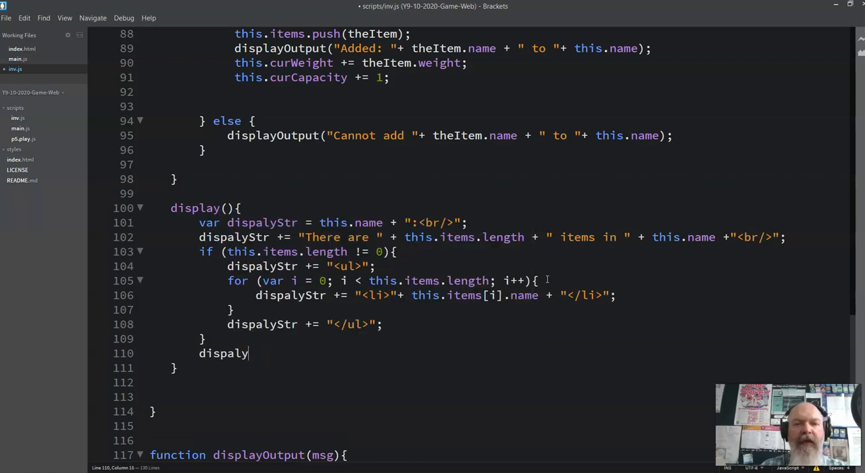
type("Output(")
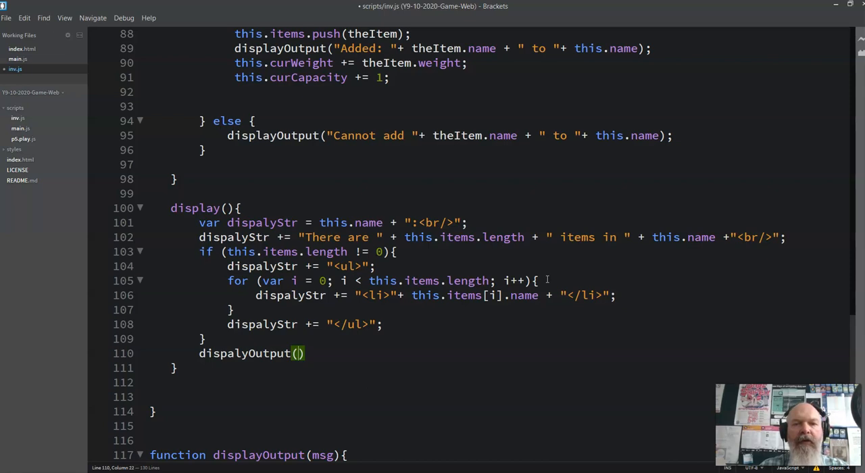
type("dispalyStr")
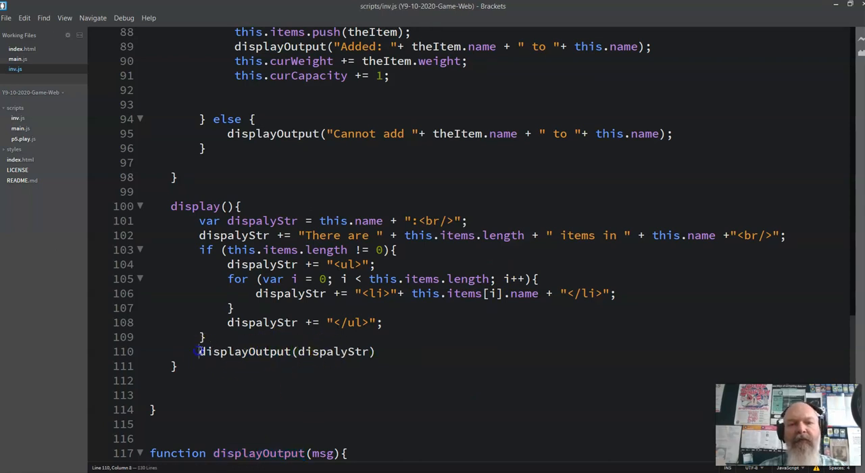
key("Enter")
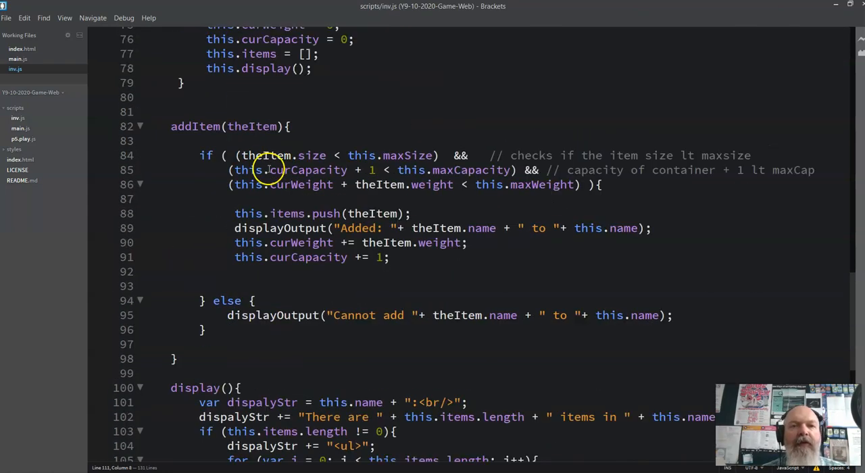
scroll("down", 3)
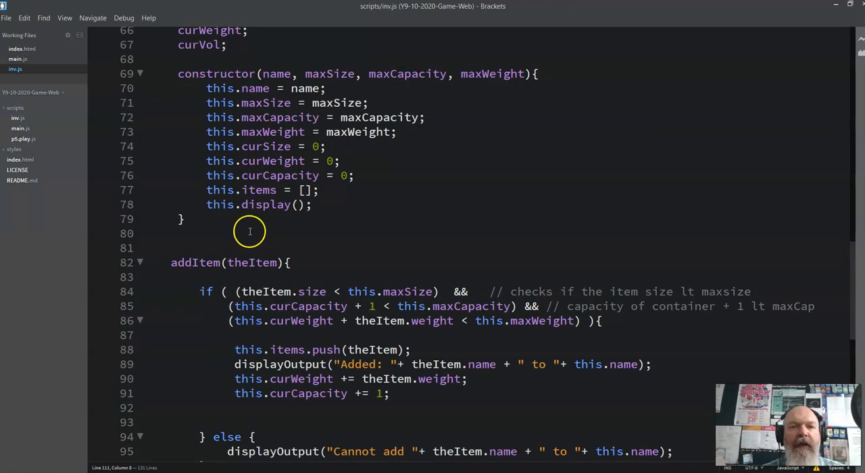
scroll("down", 3)
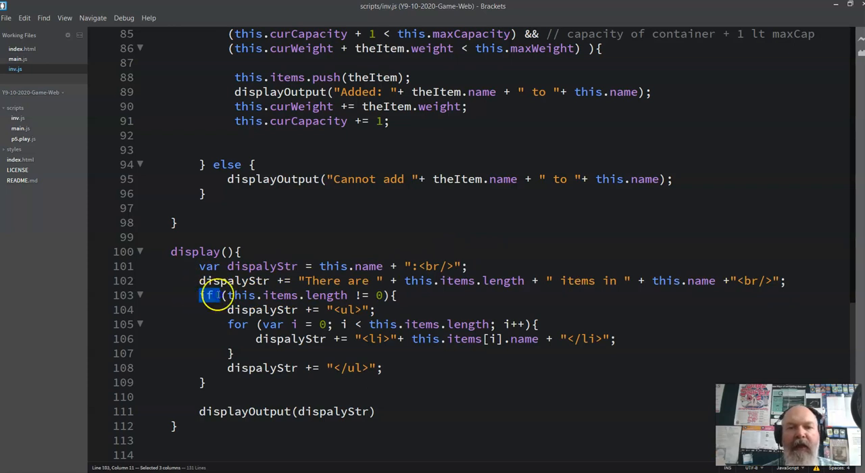
left_click_drag(207, 296, 365, 296)
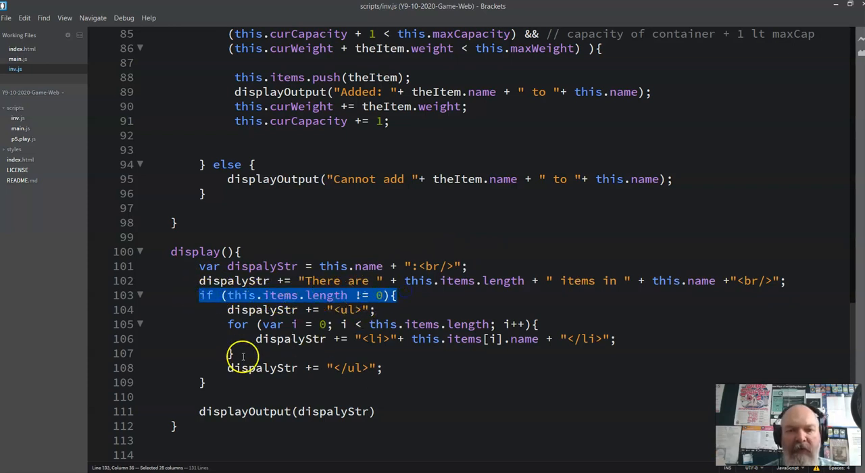
mouse_move(210, 391)
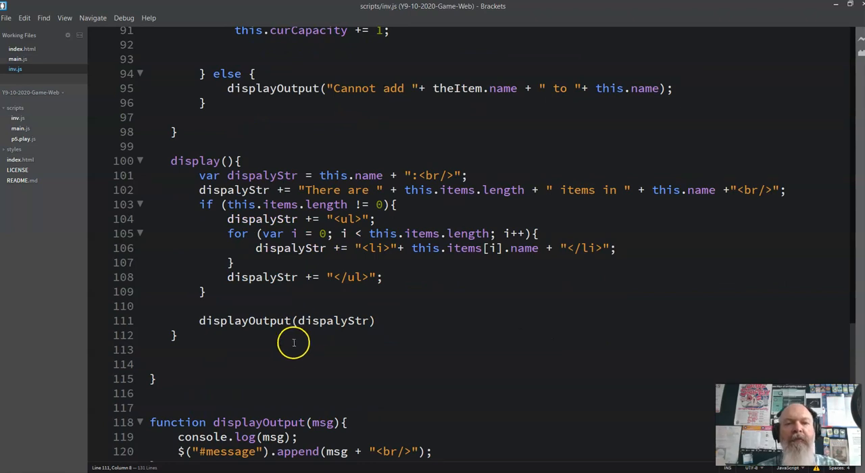
scroll("down", 3)
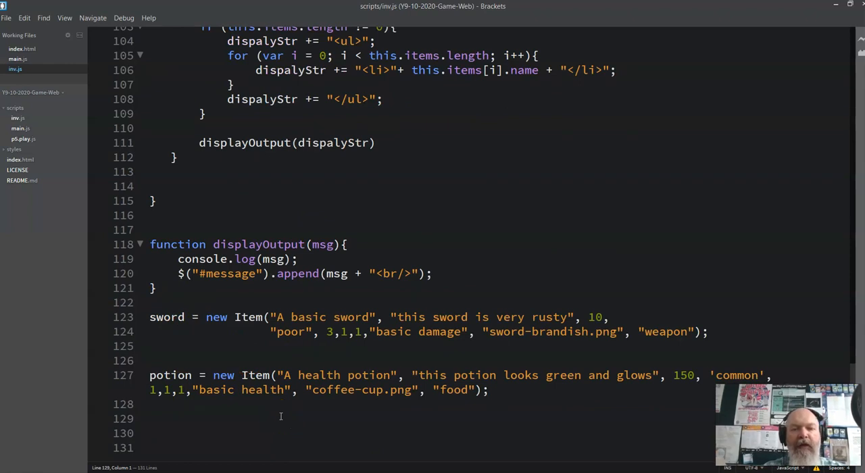
Instantiate inv = new Inv("bag", 10,10,10); at line 129
type("inv =")
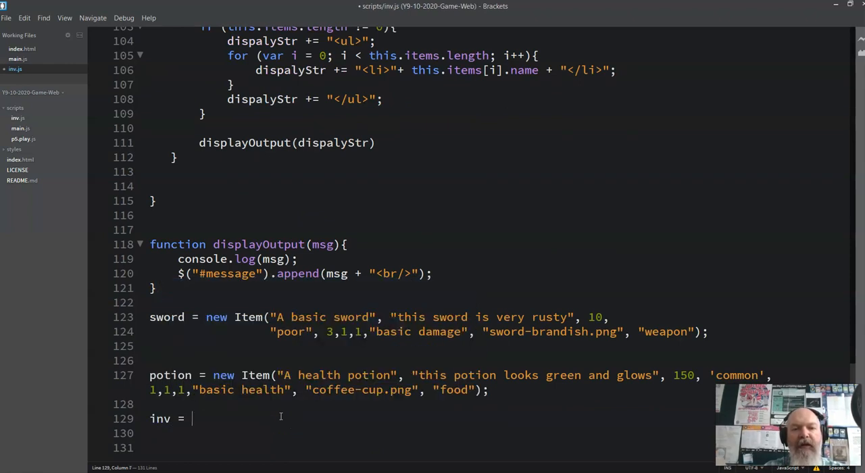
type("new")
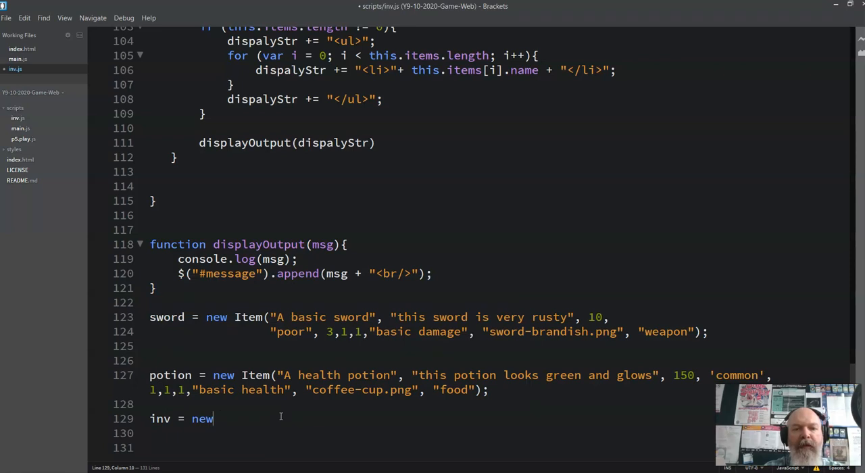
type("Inv(")
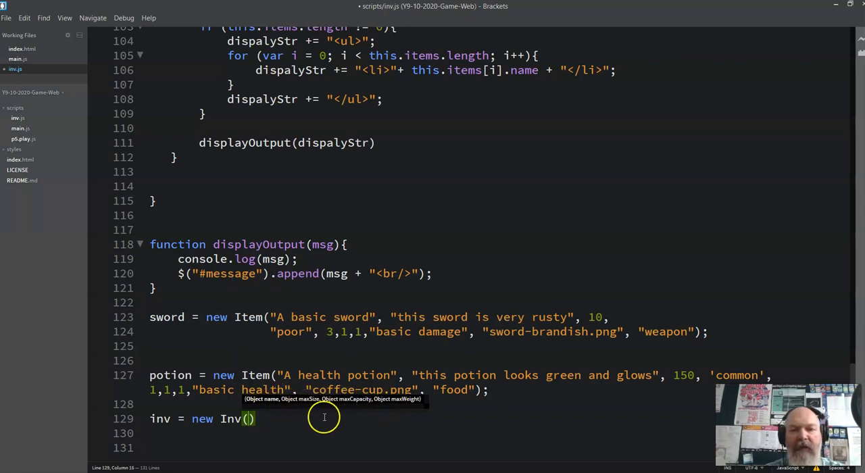
type("\"\"")
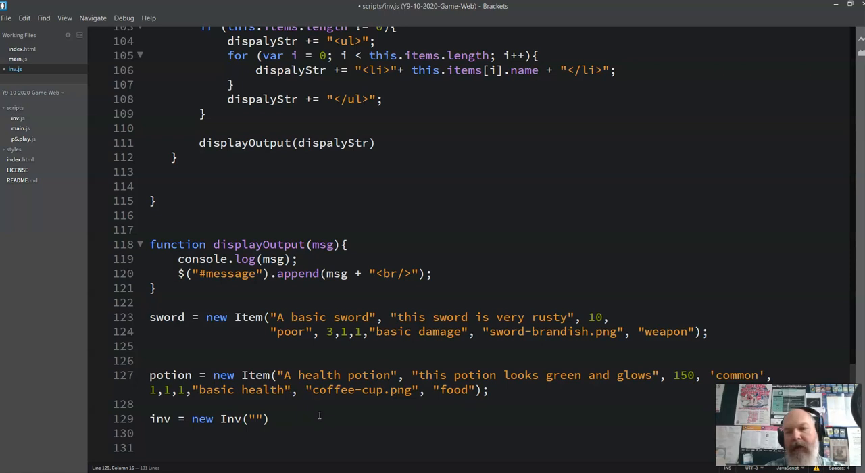
type("bag")
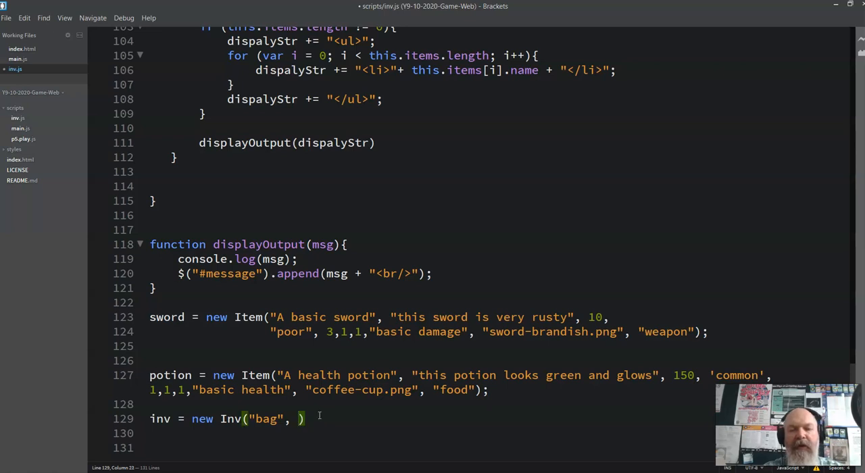
type("10,")
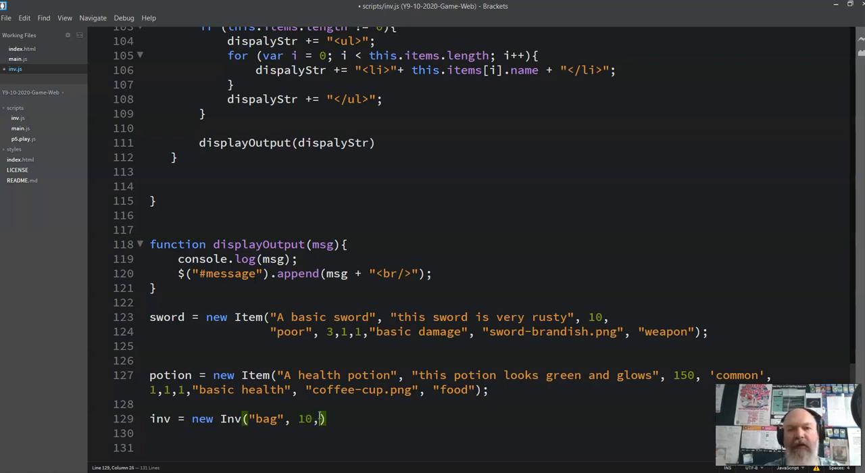
scroll("up", 3)
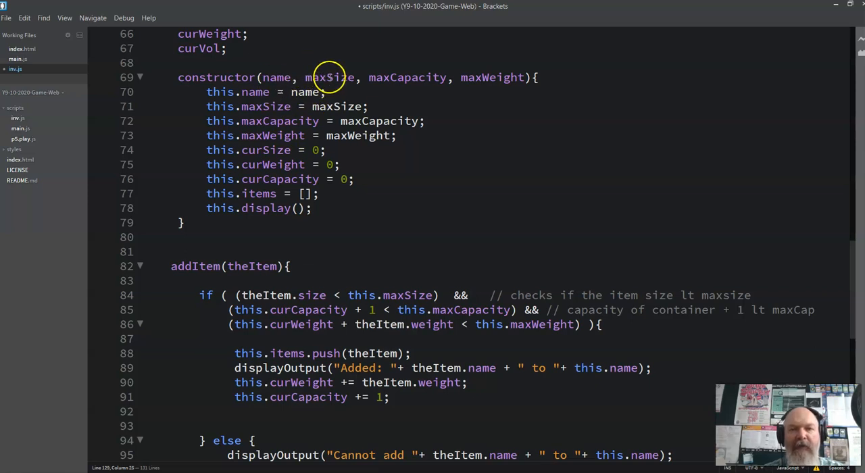
mouse_move(484, 126)
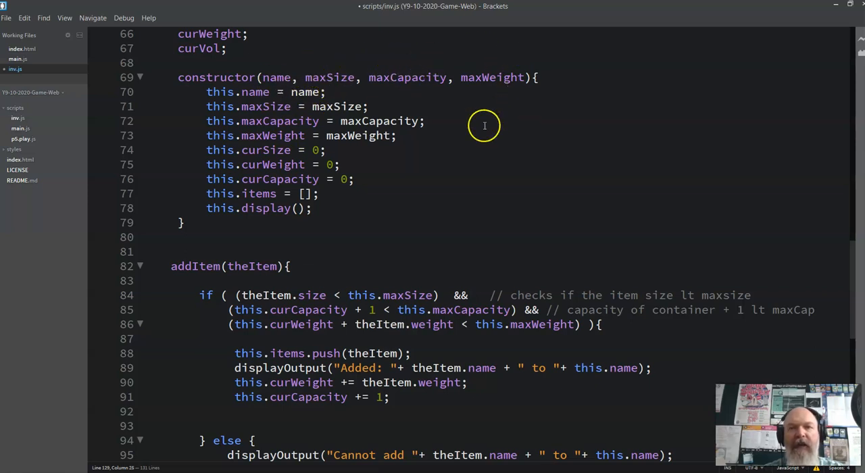
scroll("down", 3)
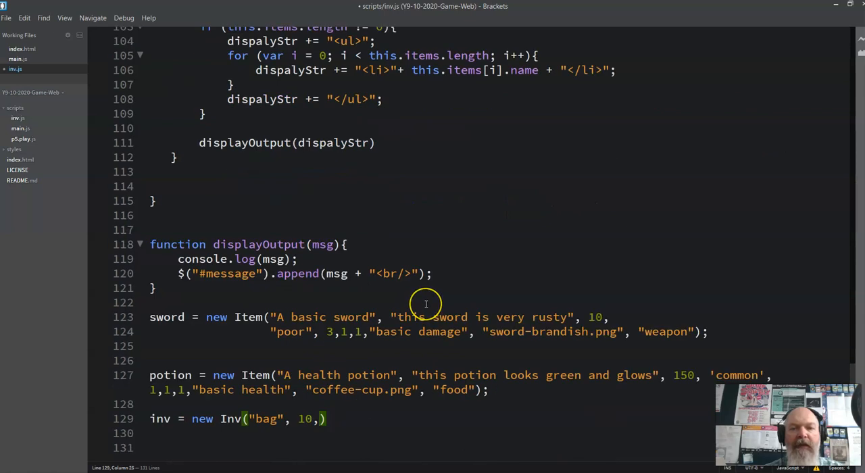
type("10,10")
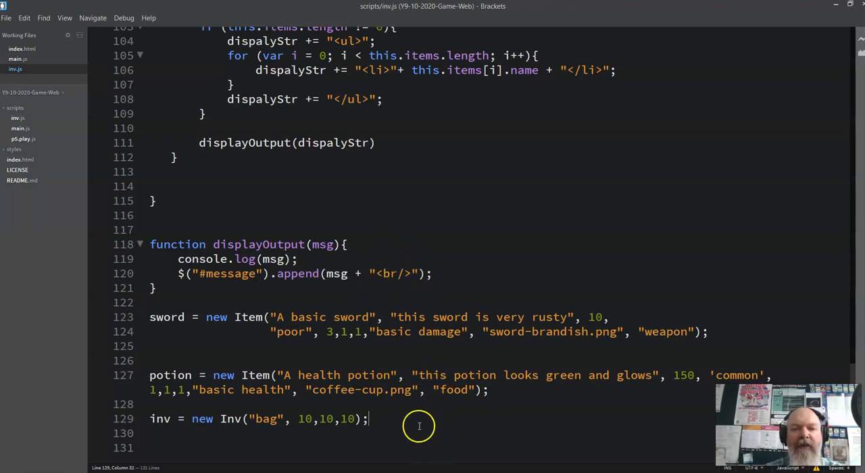
Add the sword and potion with inv.addItem and call inv.display(), then view the Game Demo page
type("inv.addItem")
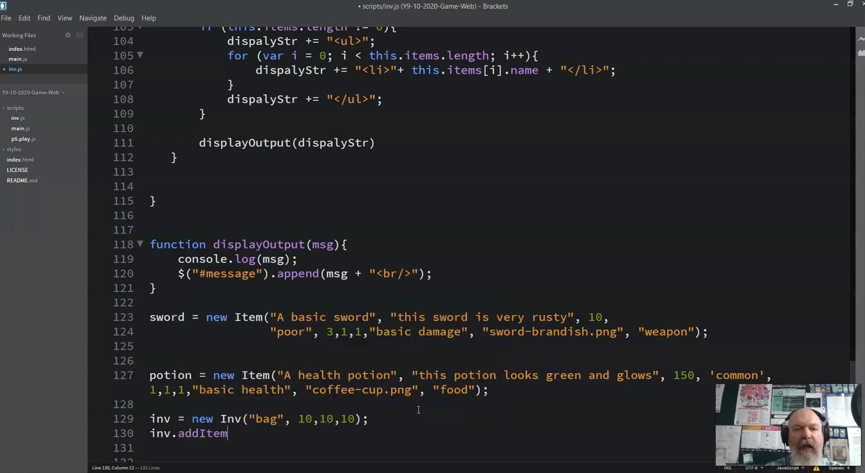
type("(sword);")
left_click(498, 447)
type("i")
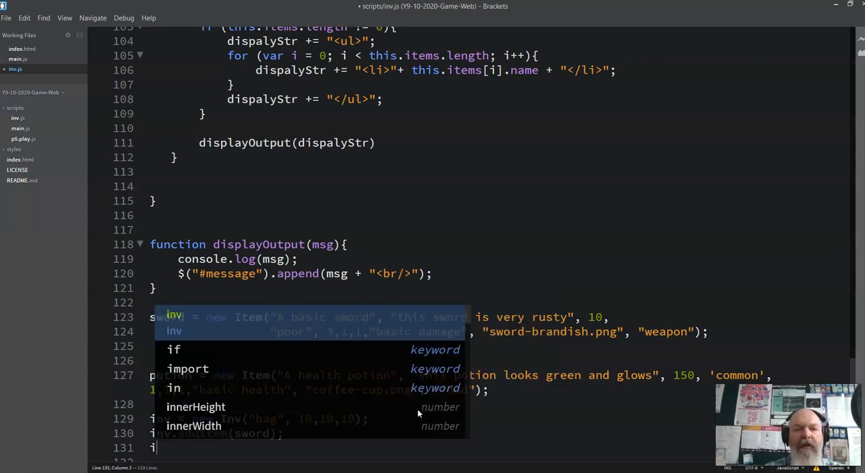
type("addItem")
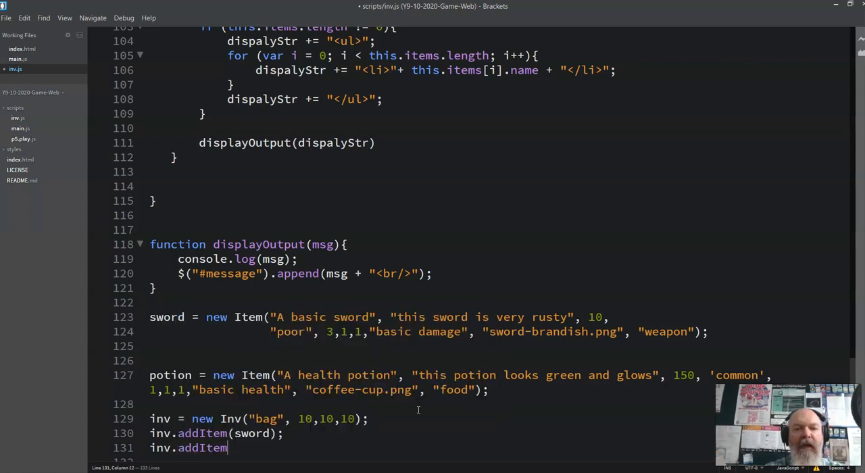
type("(potion)")
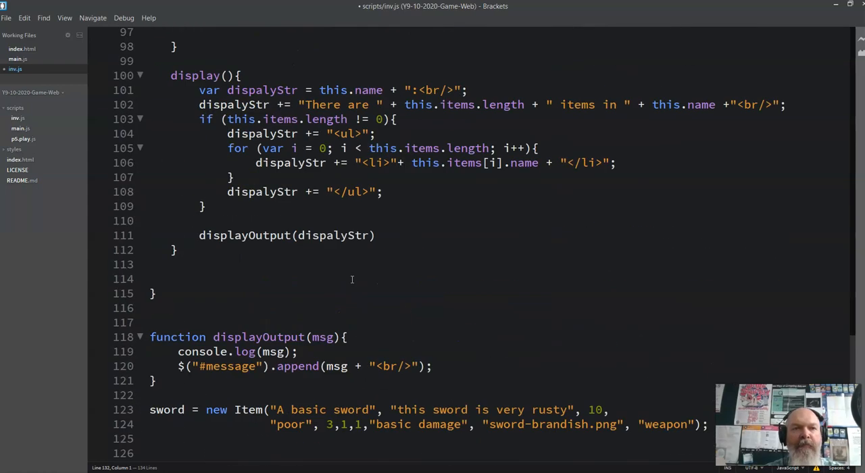
type("iv")
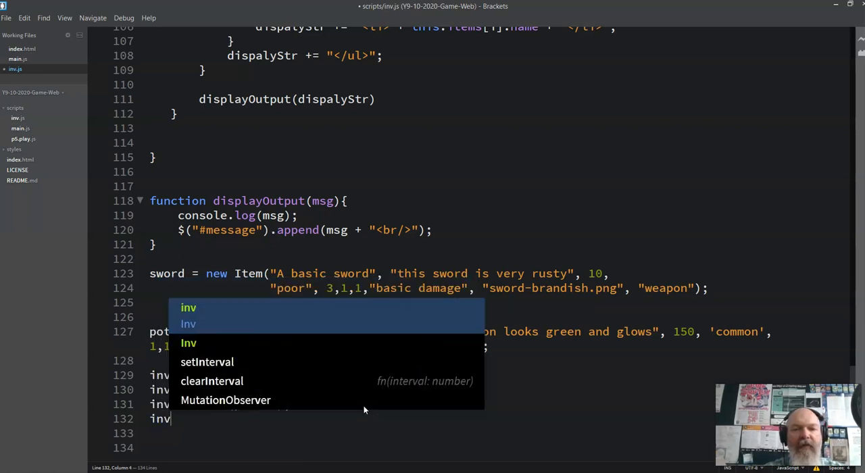
type(".display")
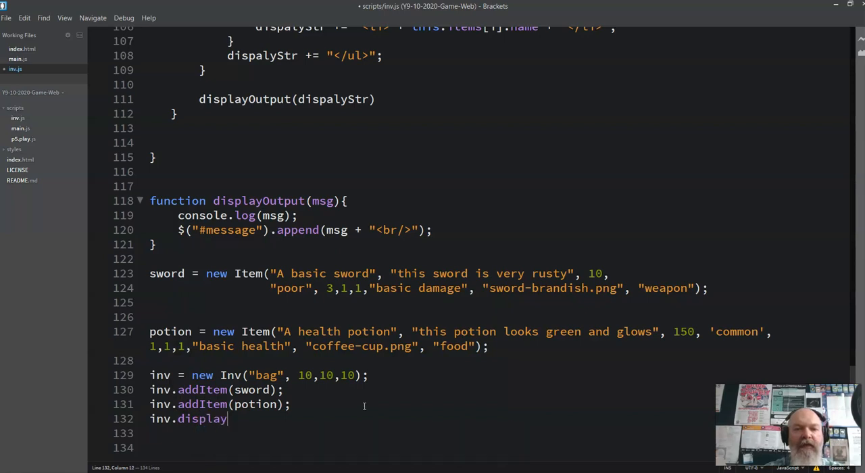
type("();")
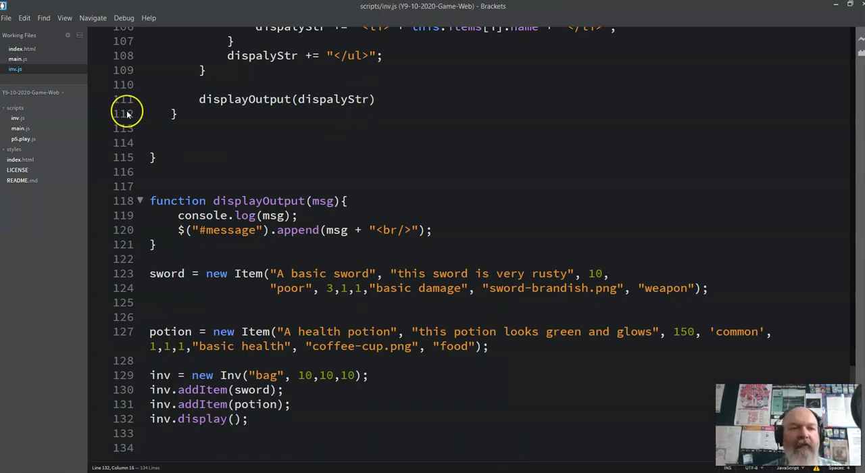
left_click(8, 17)
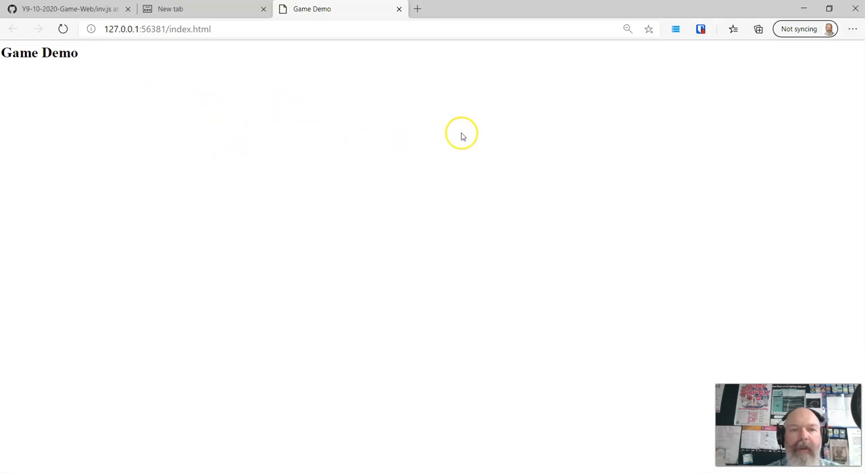
Inspect the Game Demo page's body element in Edge, then return to the editor
right_click(462, 133)
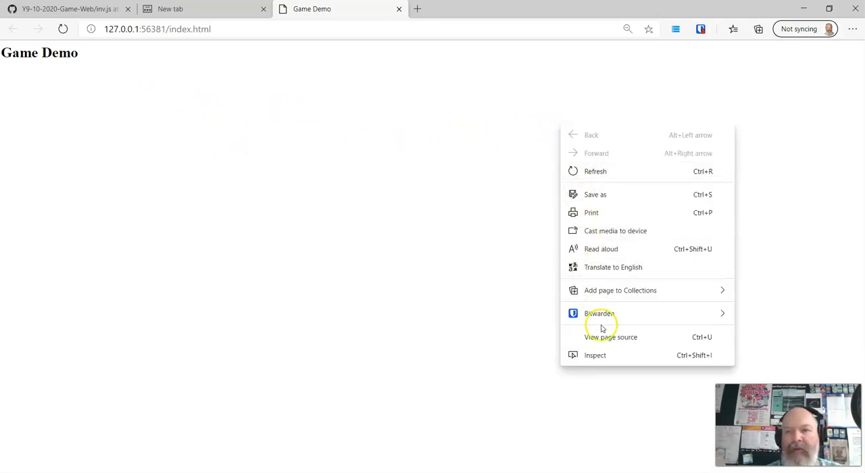
left_click(595, 354)
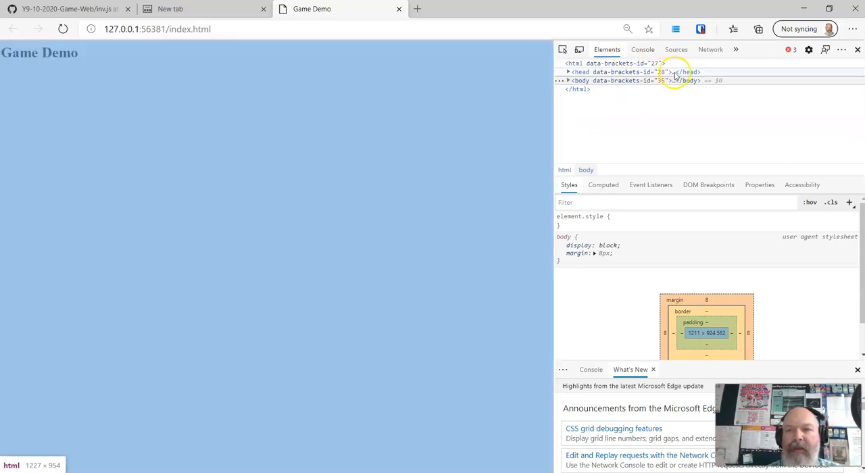
left_click(643, 48)
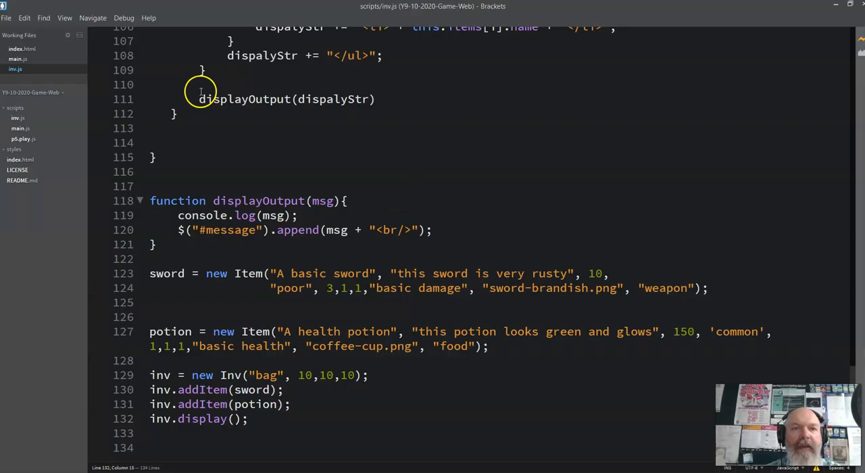
mouse_move(21, 138)
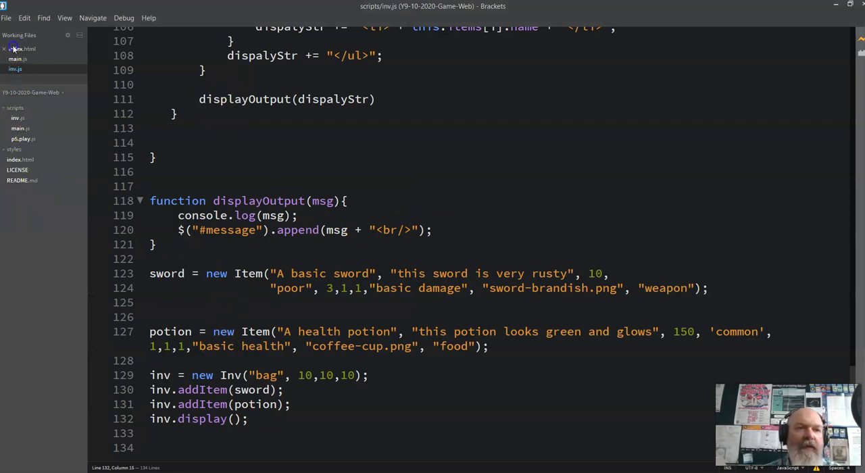
left_click(24, 49)
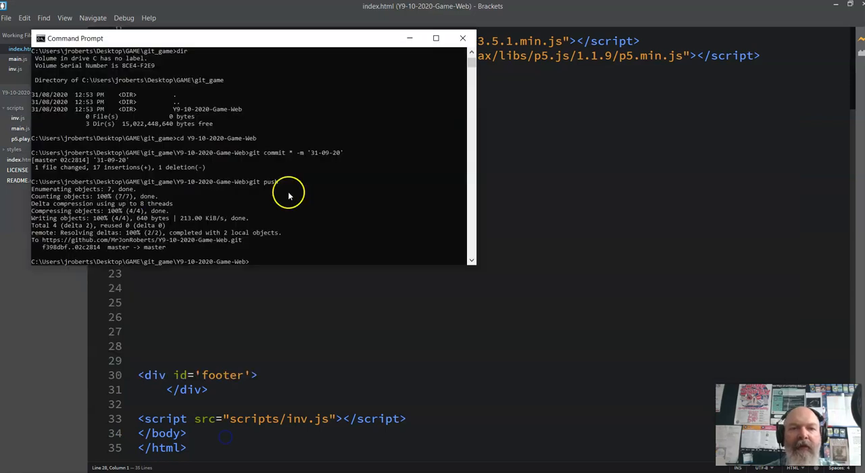
Run git commit -m "updte inv" and a git push attempt; git reports index.html and scripts/inv.js unstaged
type("git commit -m '")
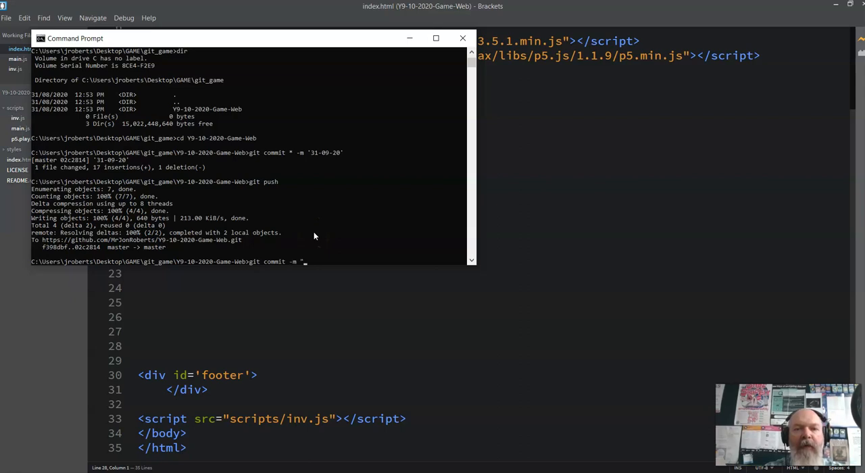
type("updte inv\"")
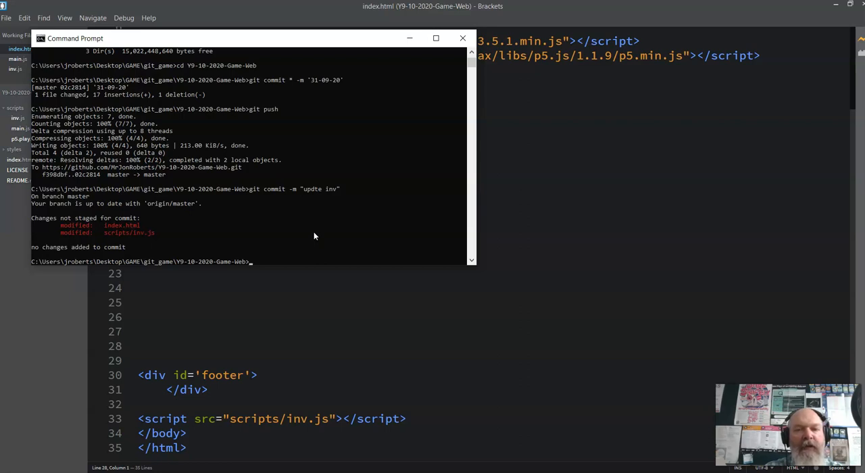
type("g")
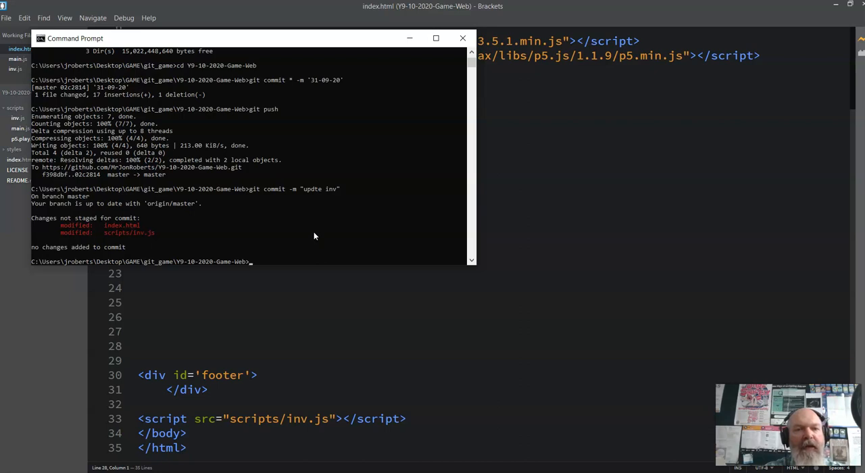
type("git p")
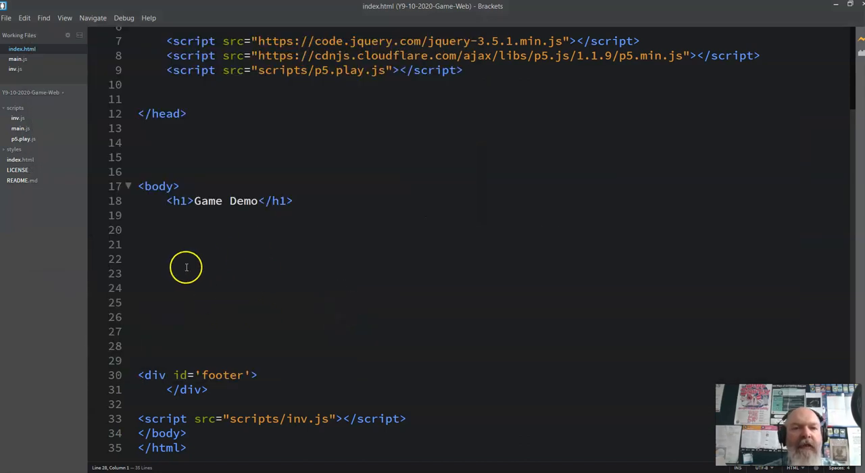
mouse_move(278, 304)
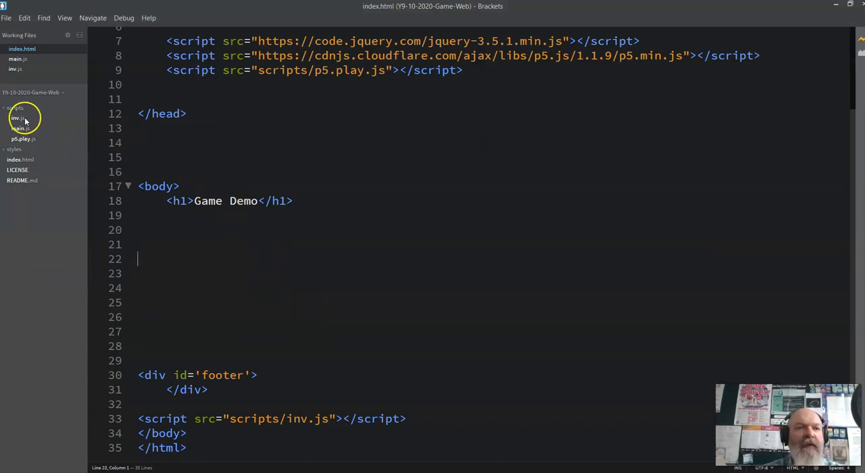
View inv.js in Brackets, then the Game Demo console showing sword and potion added to the bag
left_click(17, 117)
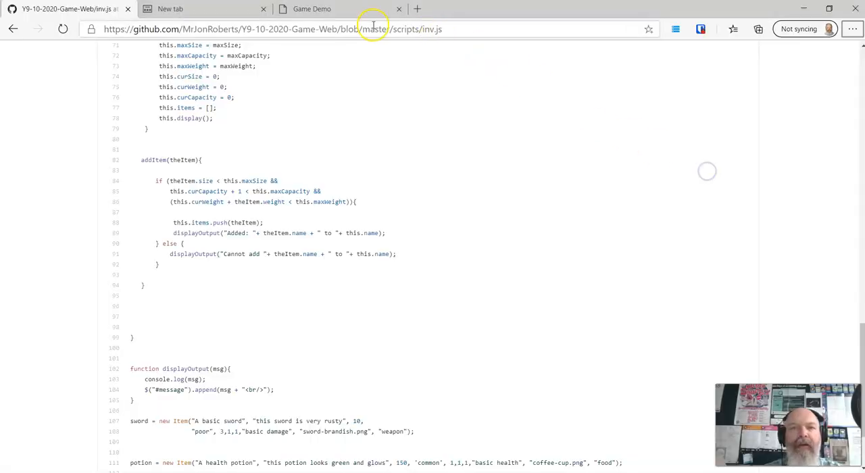
left_click(332, 8)
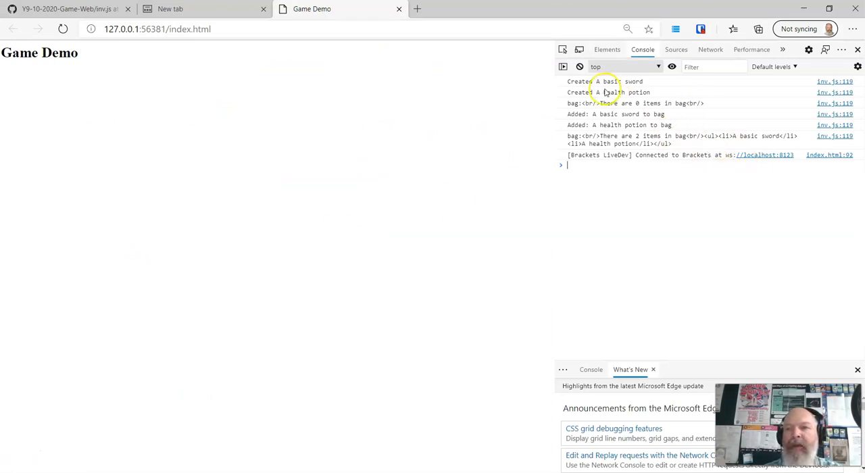
mouse_move(660, 107)
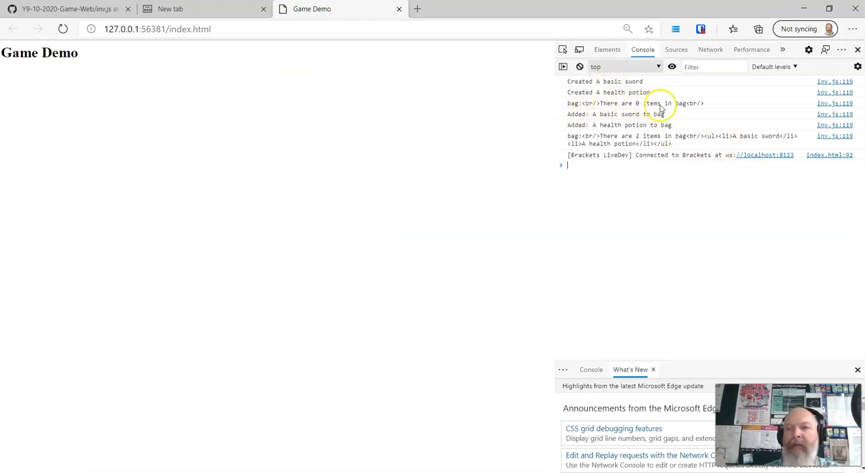
mouse_move(575, 141)
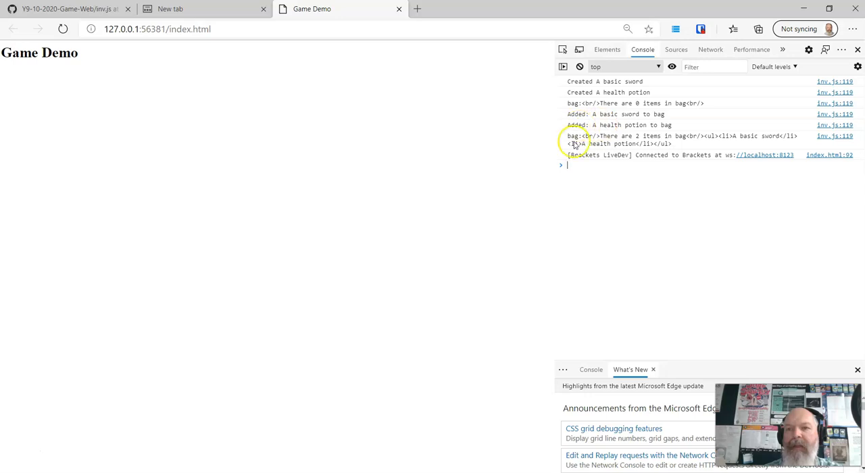
mouse_move(400, 223)
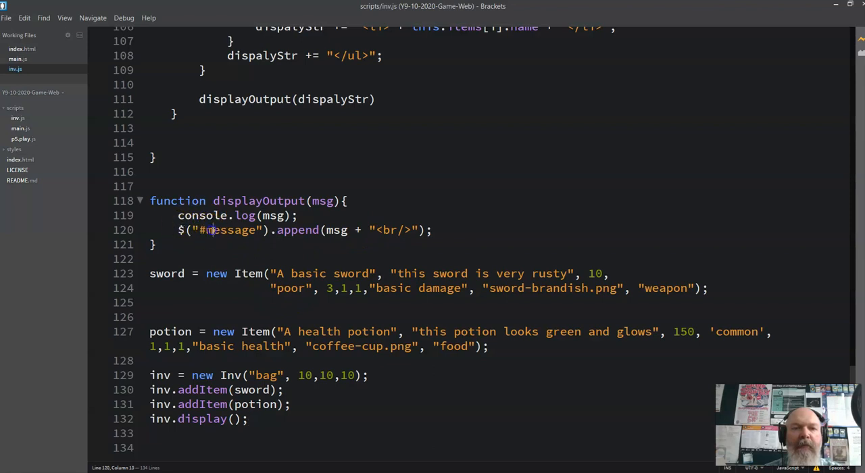
Rename the footer div id to 'message' in index.html
left_click(21, 49)
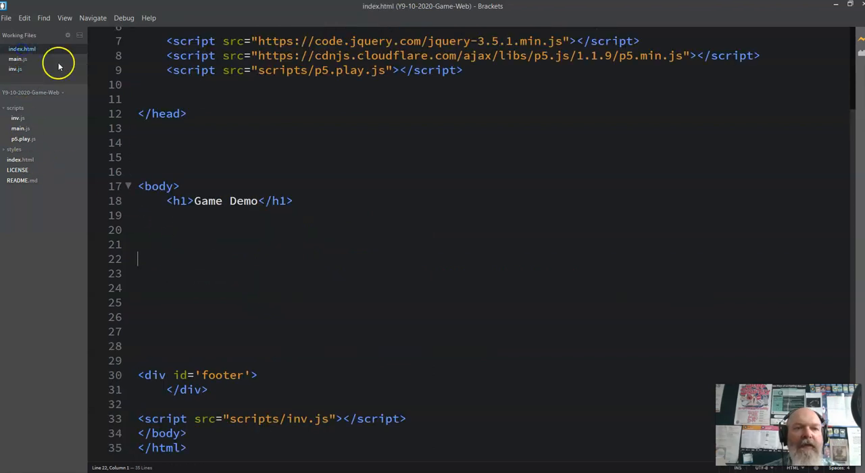
double_click(221, 375)
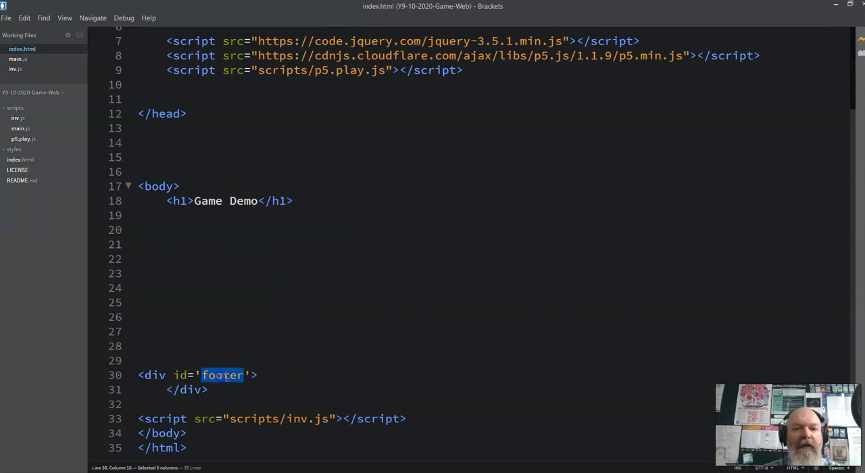
type("mess")
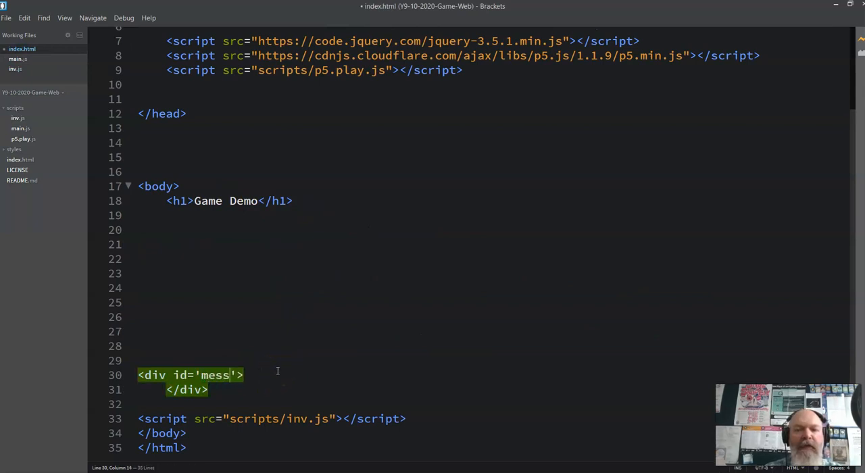
type("age")
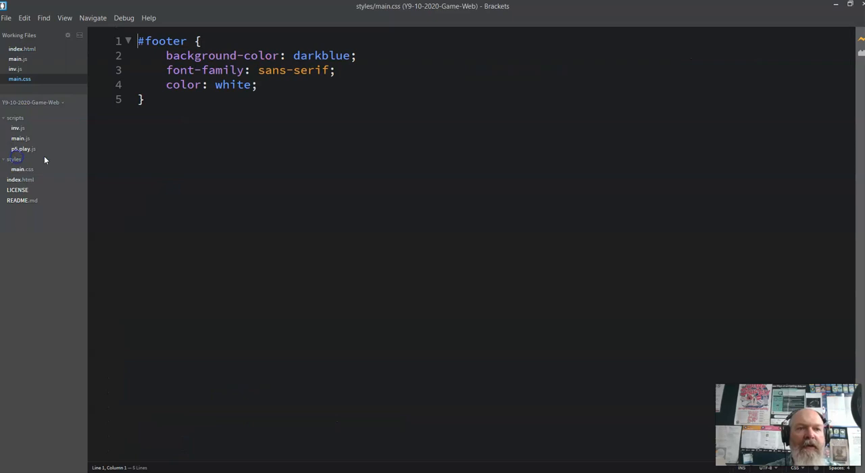
Change the #footer selector in main.css to #message so the dark-blue rule still applies
left_click(164, 41)
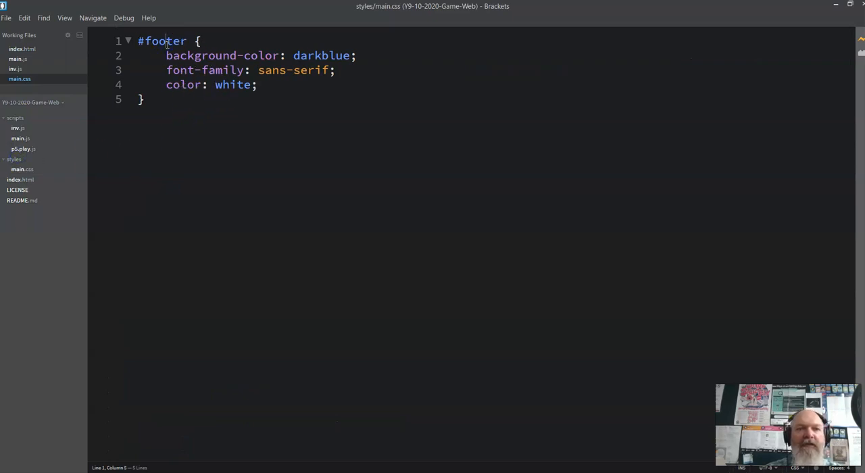
type("message")
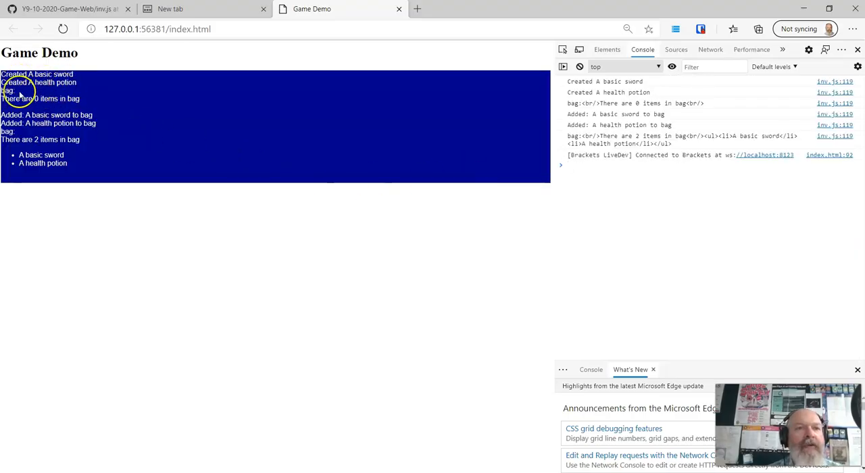
mouse_move(79, 119)
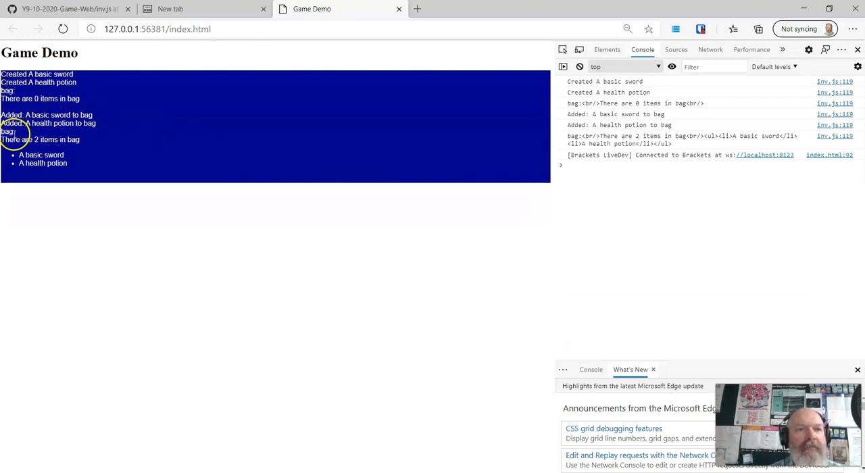
mouse_move(344, 245)
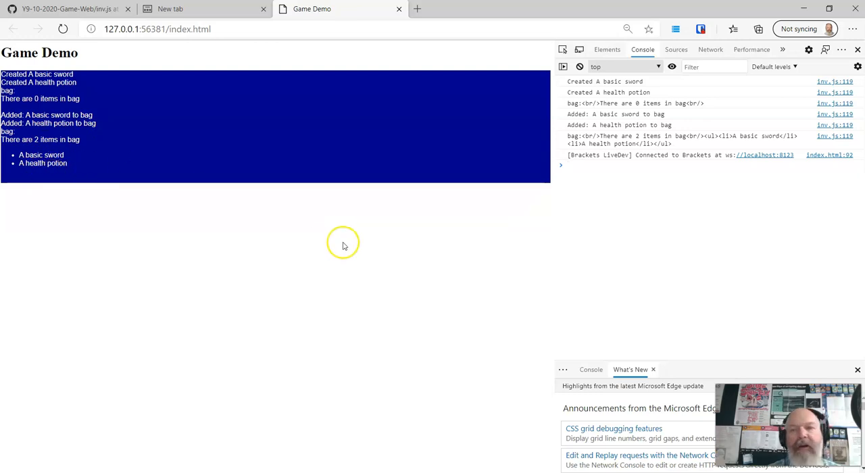
mouse_move(92, 83)
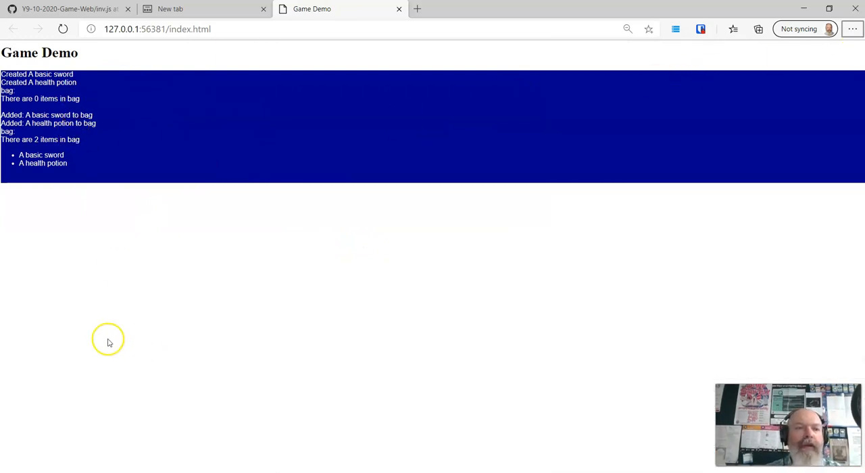
mouse_move(81, 352)
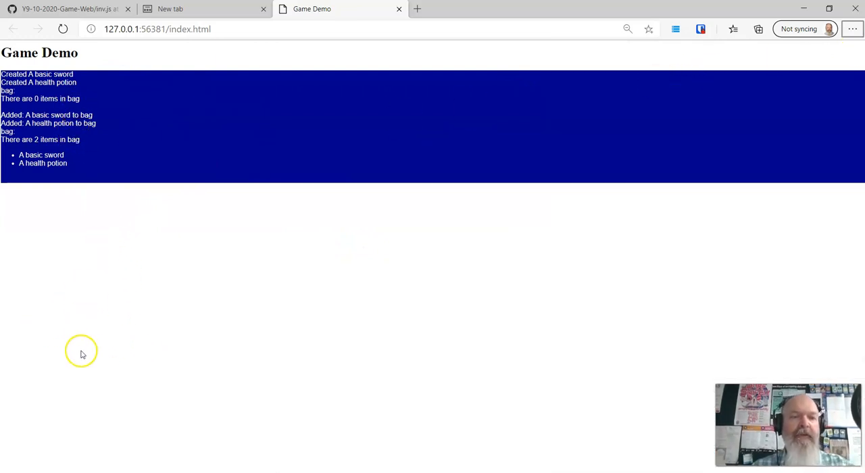
mouse_move(96, 338)
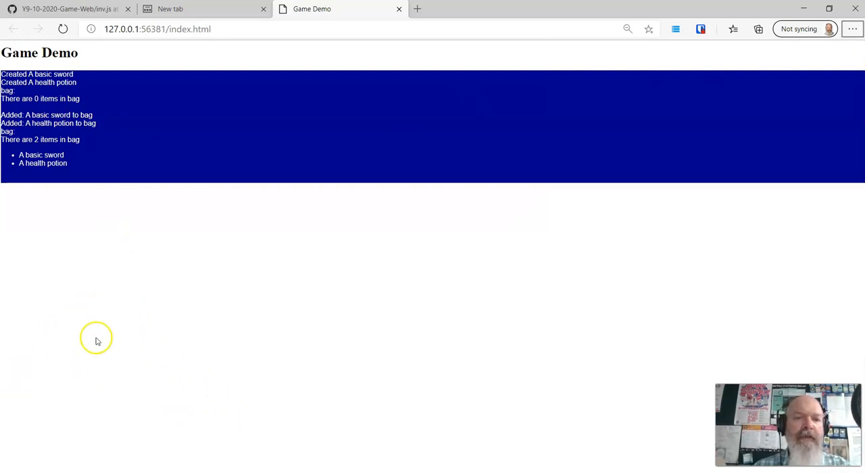
mouse_move(94, 298)
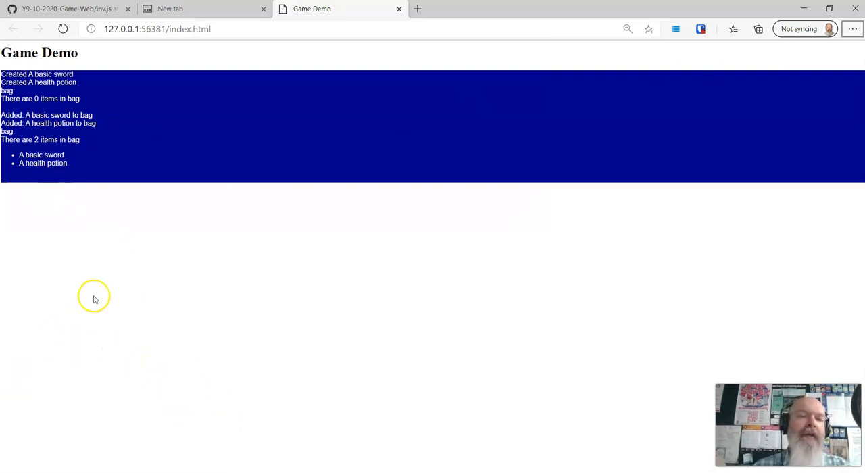
mouse_move(176, 331)
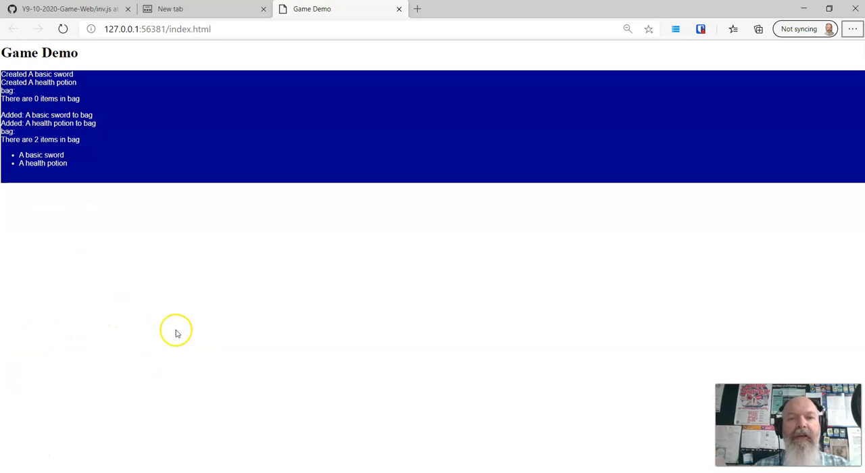
View inv.js on GitHub and scroll through the file
left_click(54, 8)
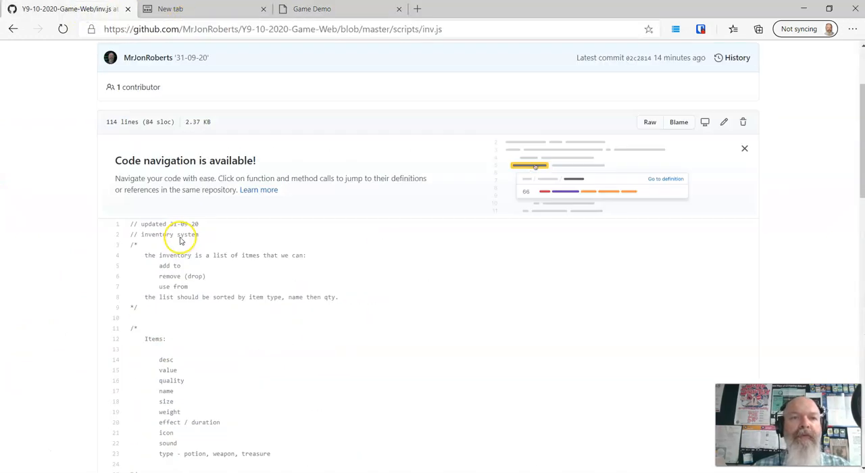
scroll("down", 3)
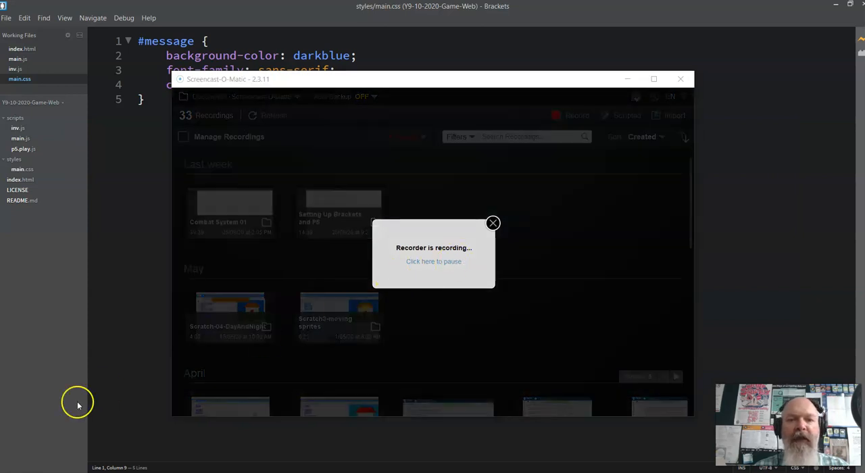
mouse_move(25, 454)
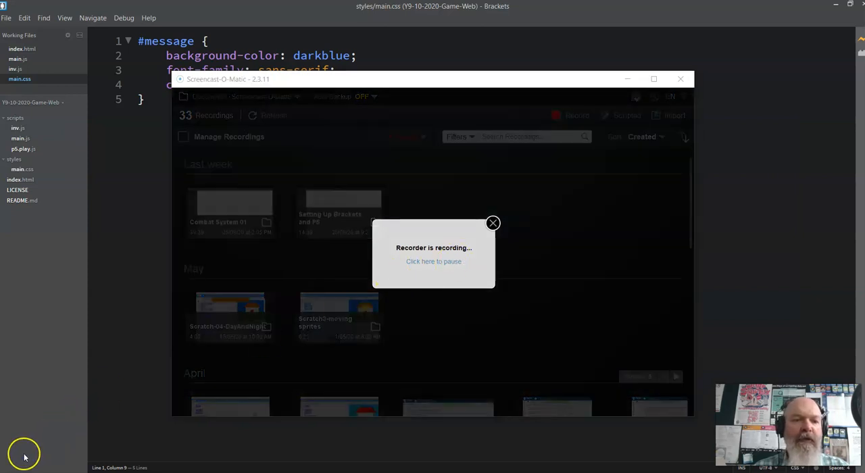